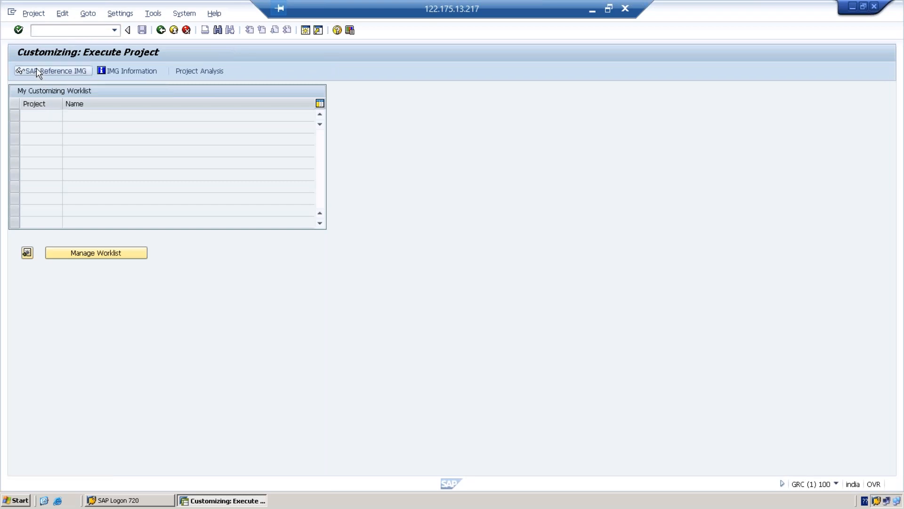
- Open the SAP Reference IMG and highlight the Governance, Risk and Compliance and Plug-In areas
click(52, 71)
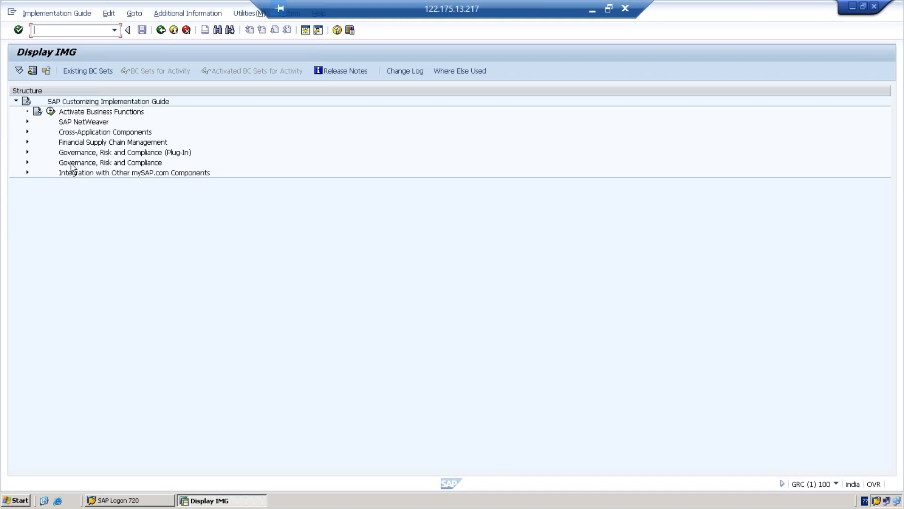
click(110, 162)
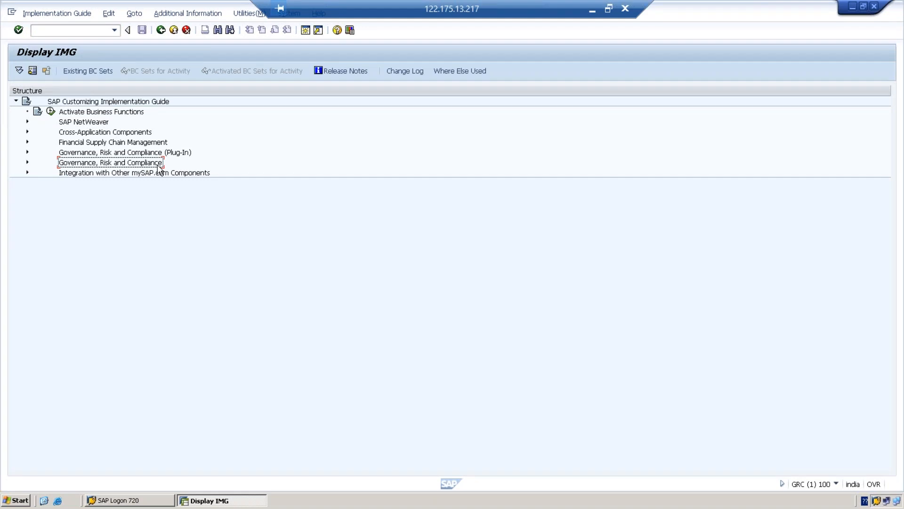
mouse_move(79, 158)
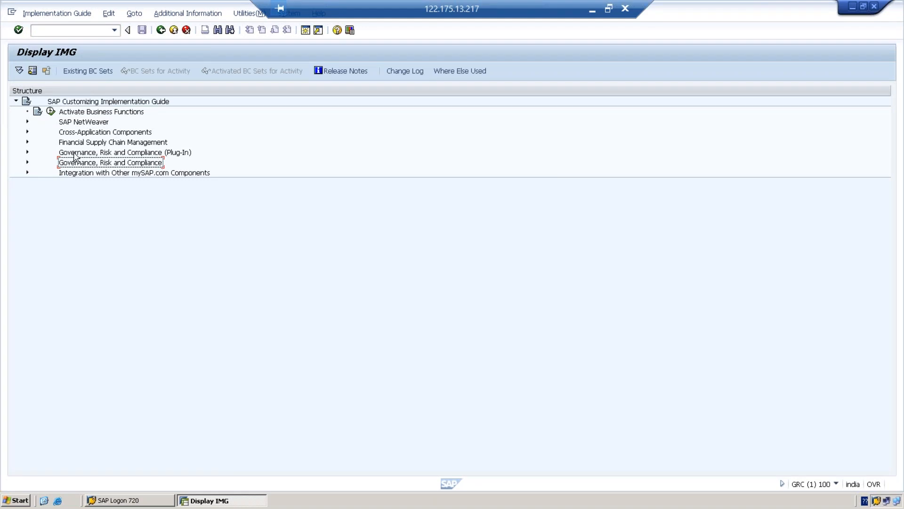
click(124, 152)
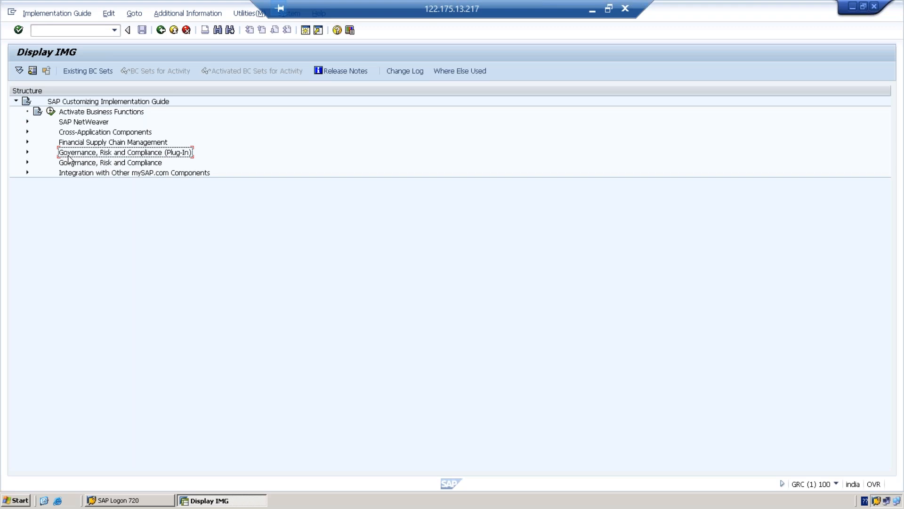
mouse_move(159, 163)
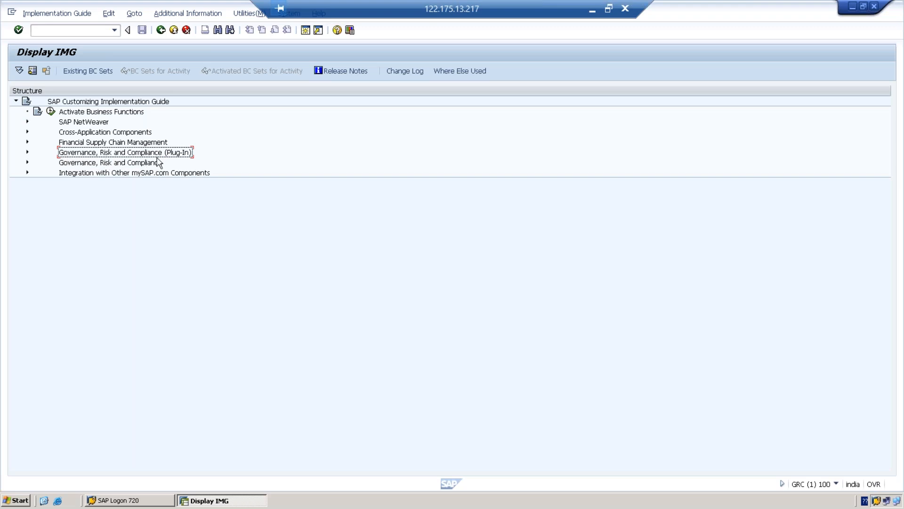
mouse_move(176, 166)
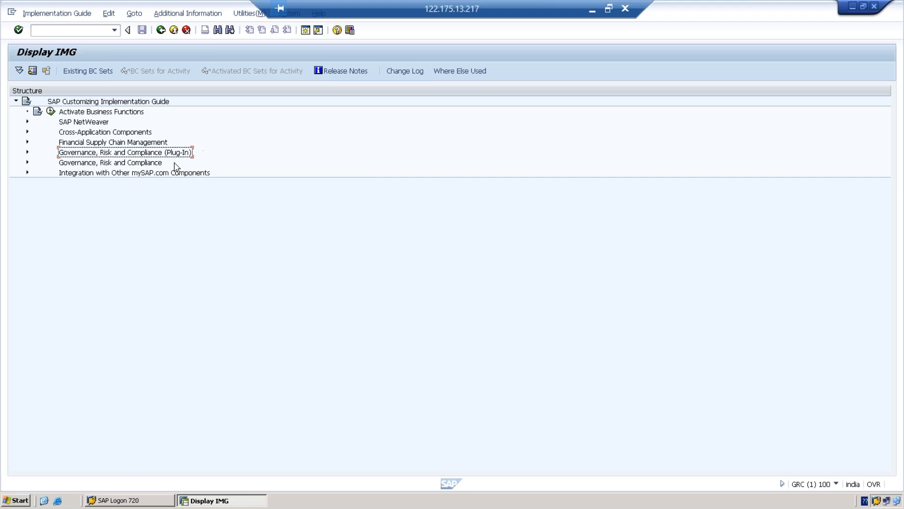
mouse_move(188, 160)
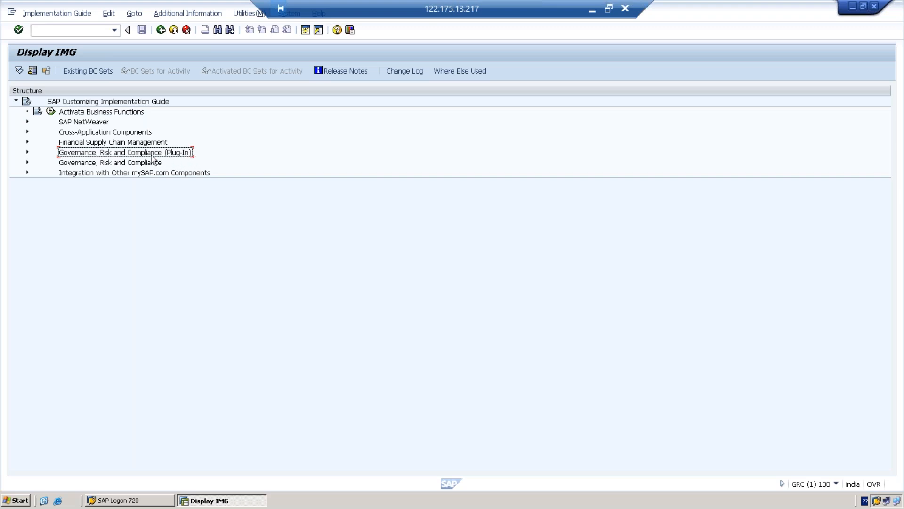
mouse_move(174, 158)
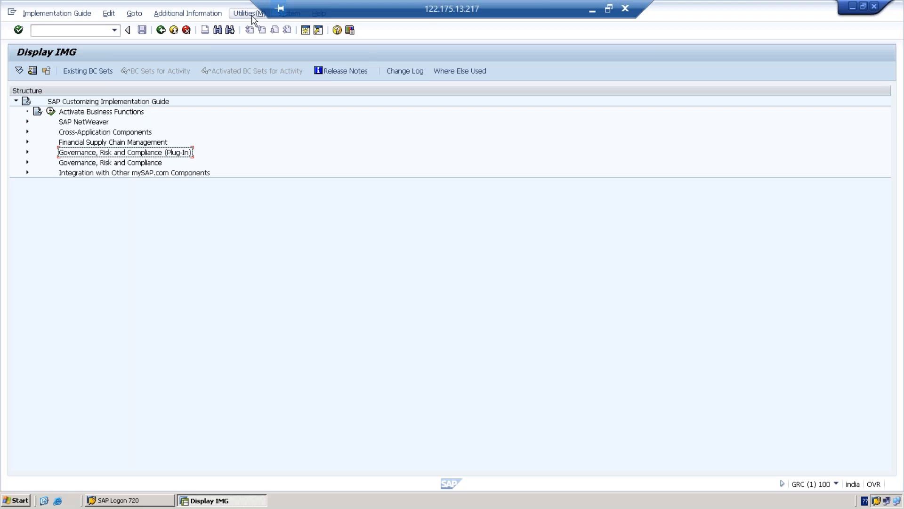
mouse_move(608, 10)
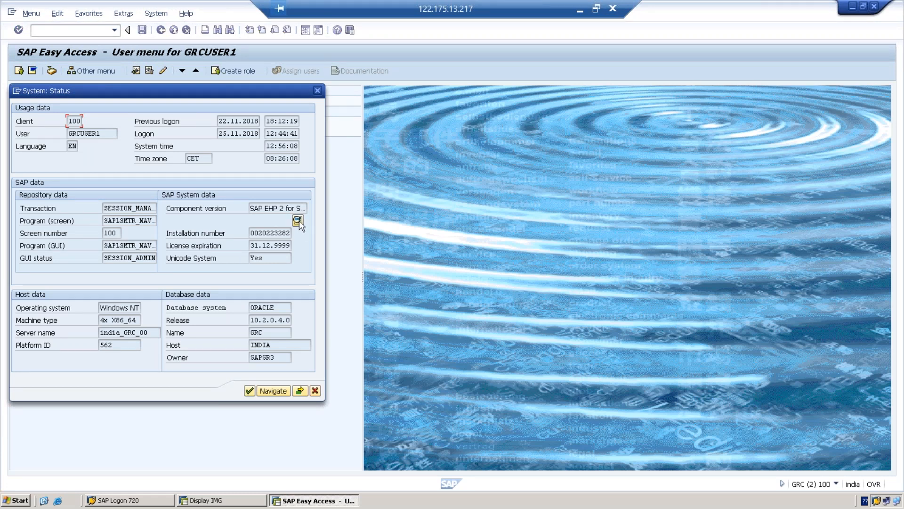
- Check installed component versions for GRCFND_A and GRCPINW, then return to the IMG session
click(298, 221)
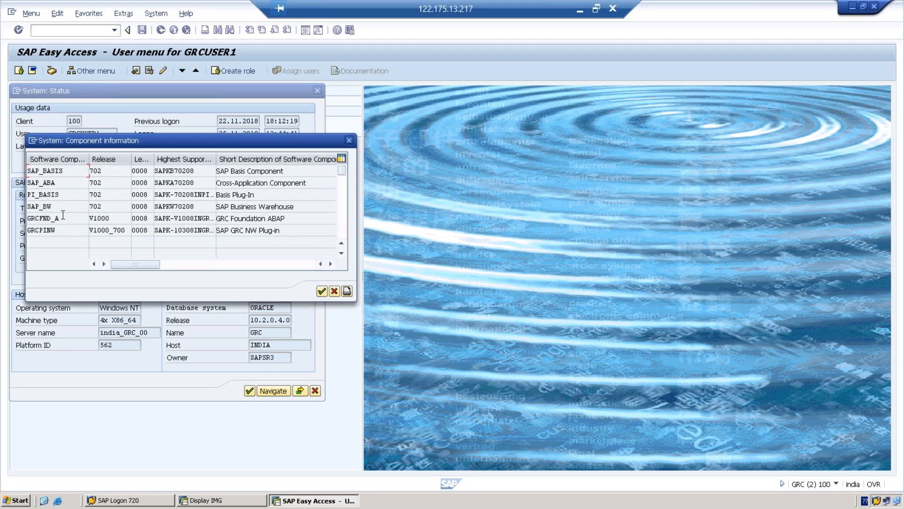
click(43, 218)
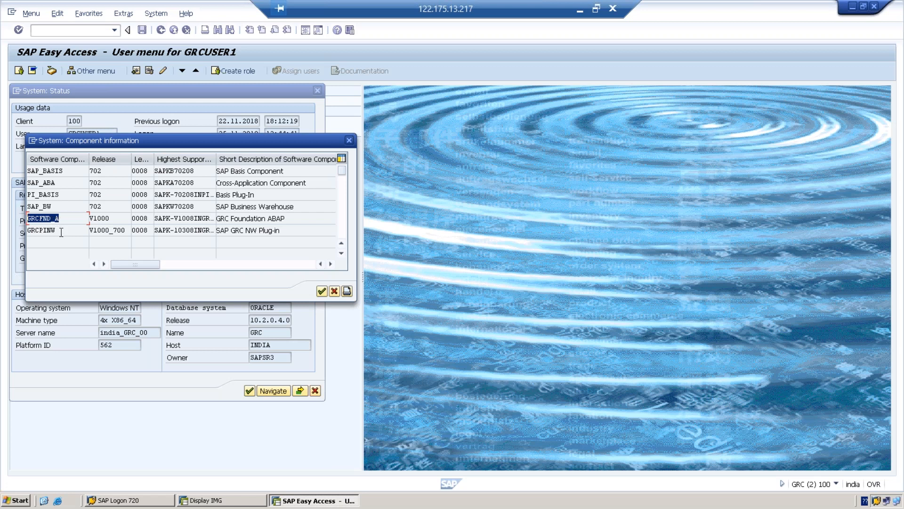
click(43, 230)
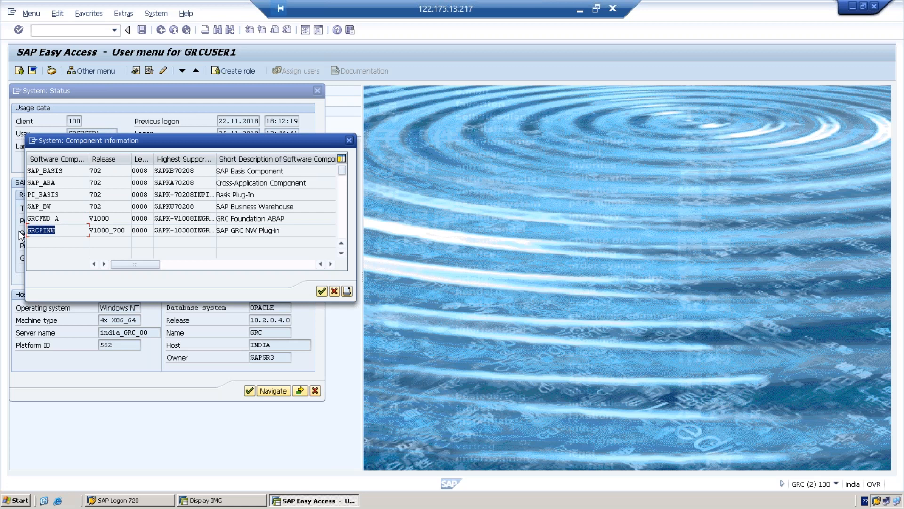
mouse_move(57, 246)
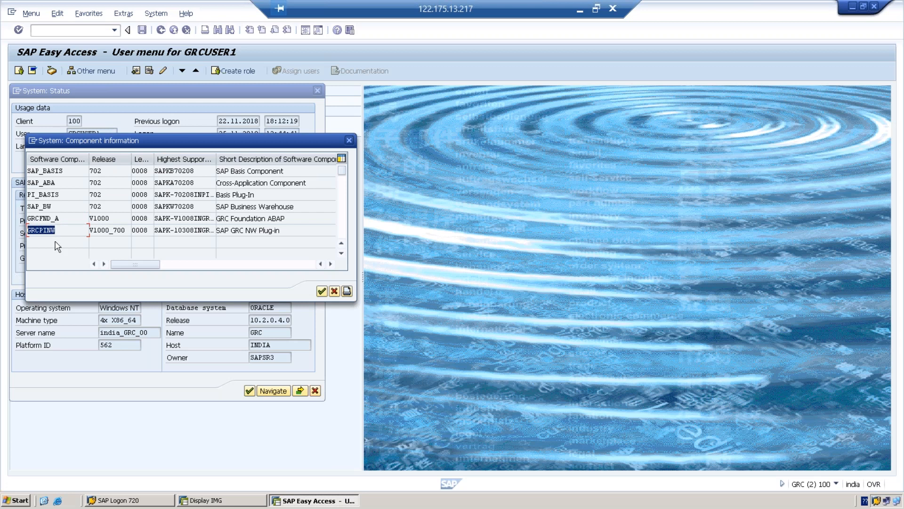
mouse_move(63, 256)
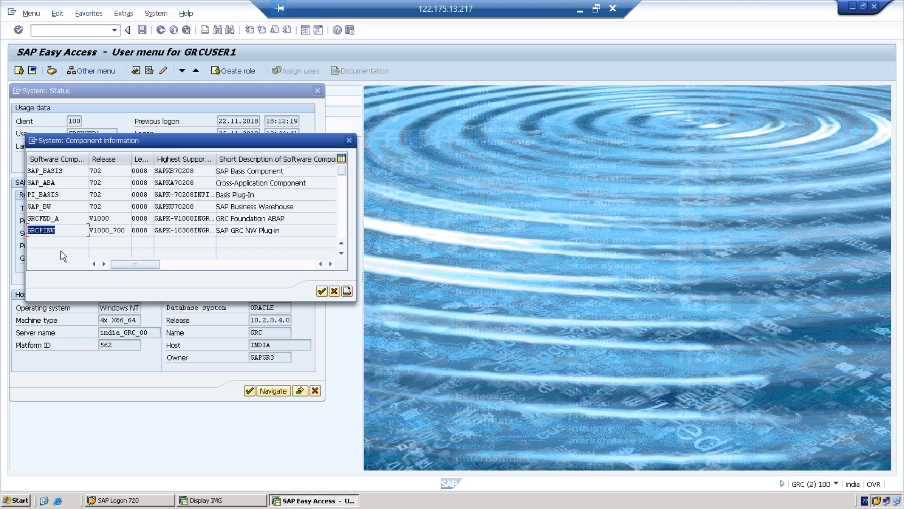
click(44, 230)
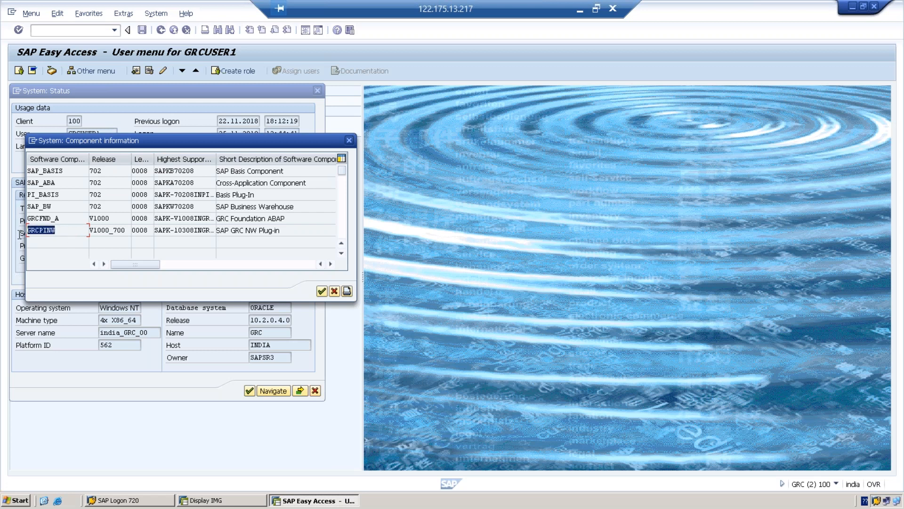
click(43, 217)
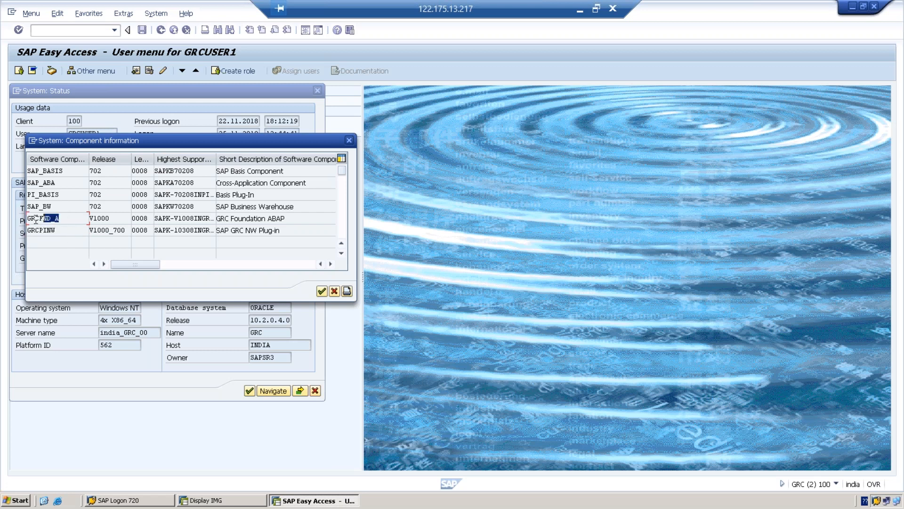
click(40, 230)
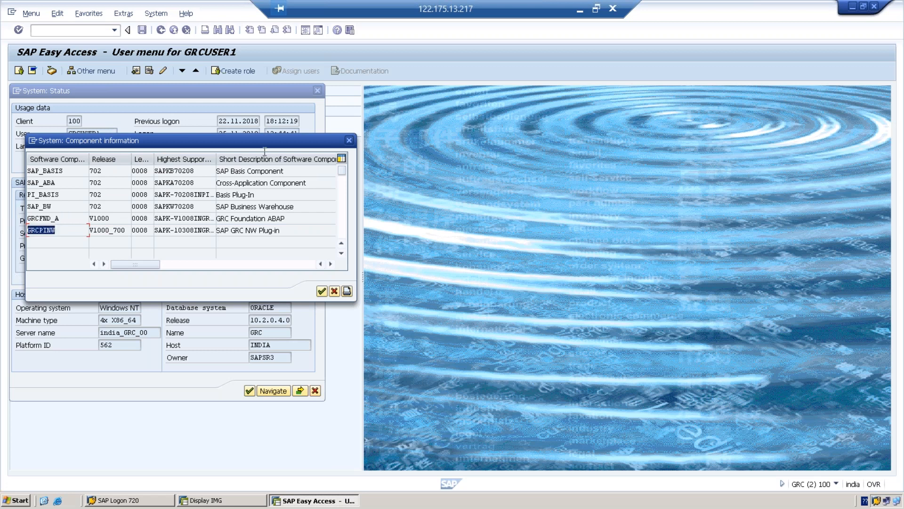
click(349, 140)
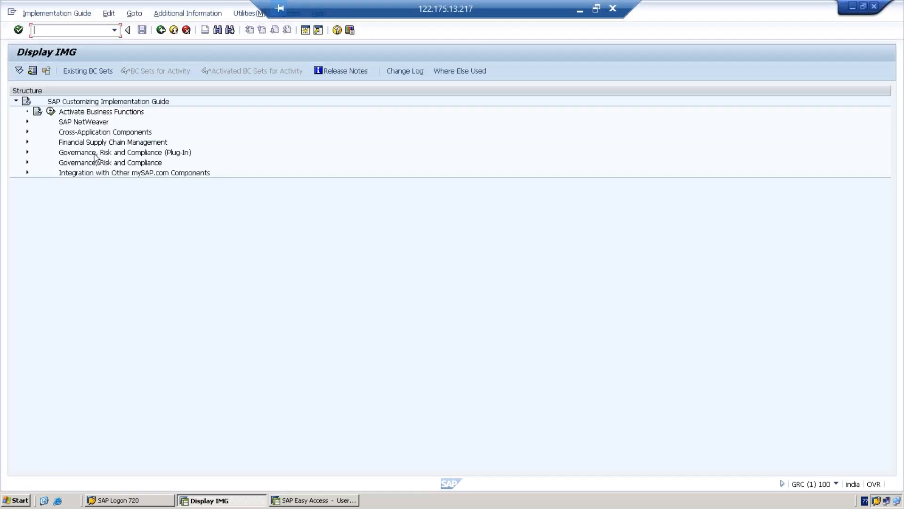
- Expand Governance, Risk and Compliance and step through its sub-areas from General Settings to Risk Management
click(125, 153)
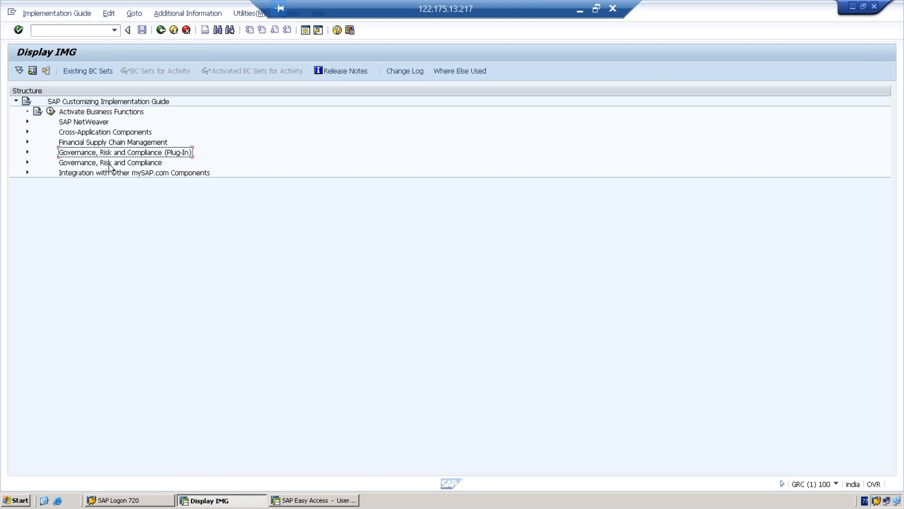
mouse_move(37, 179)
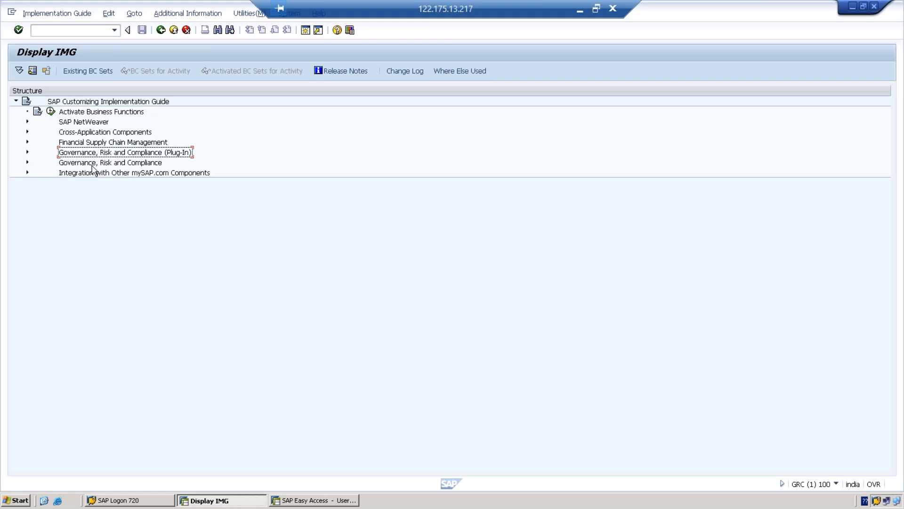
click(27, 162)
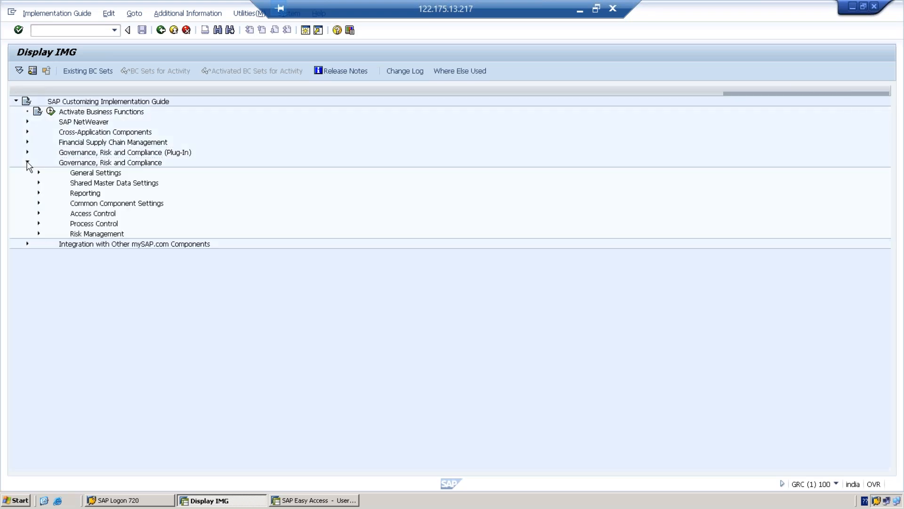
click(109, 162)
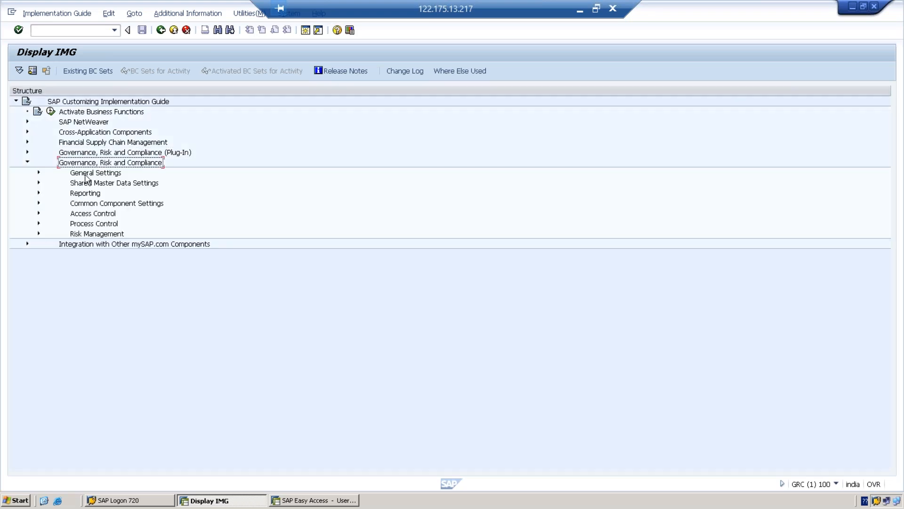
click(95, 173)
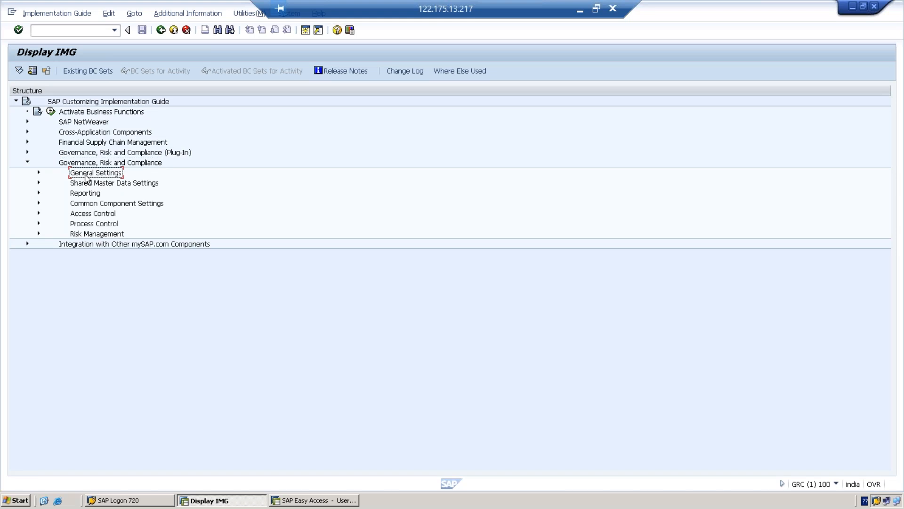
mouse_move(86, 182)
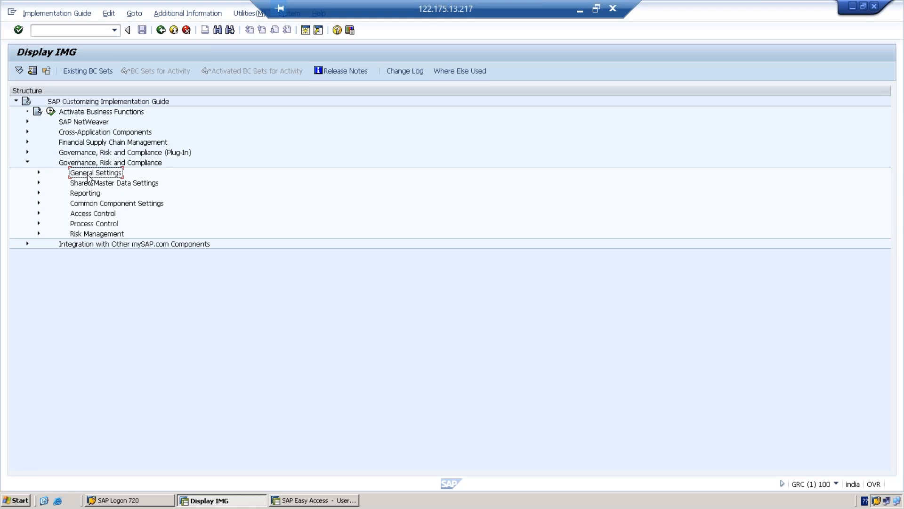
click(114, 183)
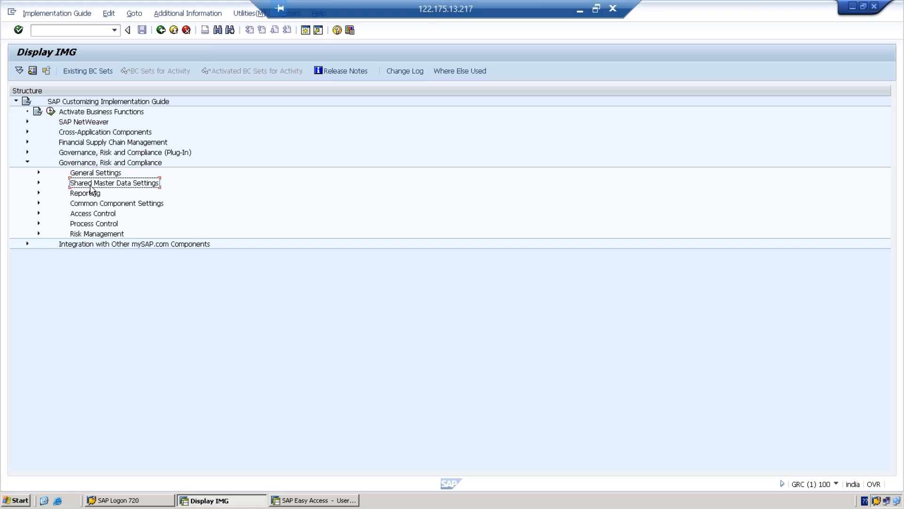
mouse_move(91, 196)
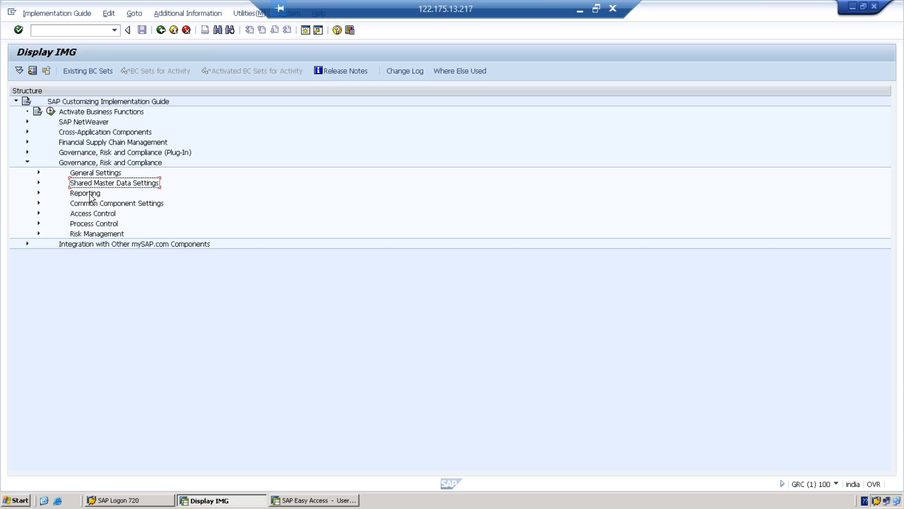
click(116, 203)
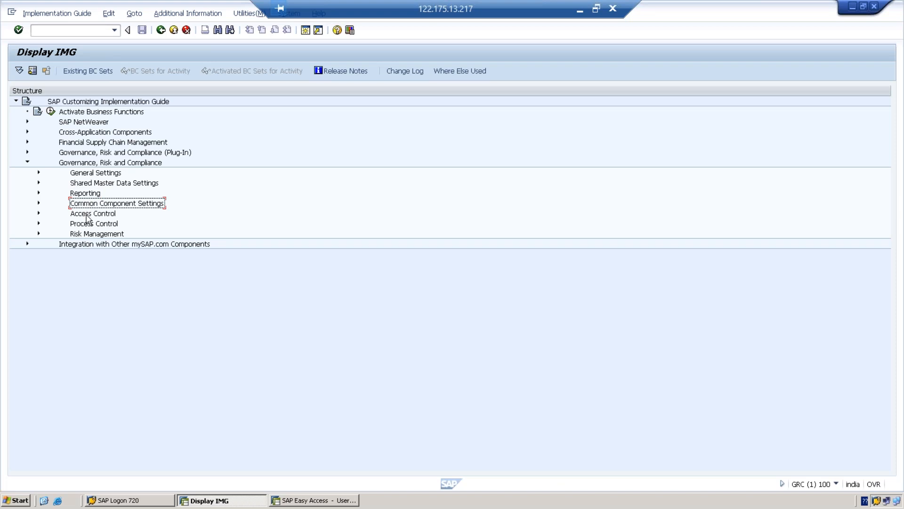
click(93, 214)
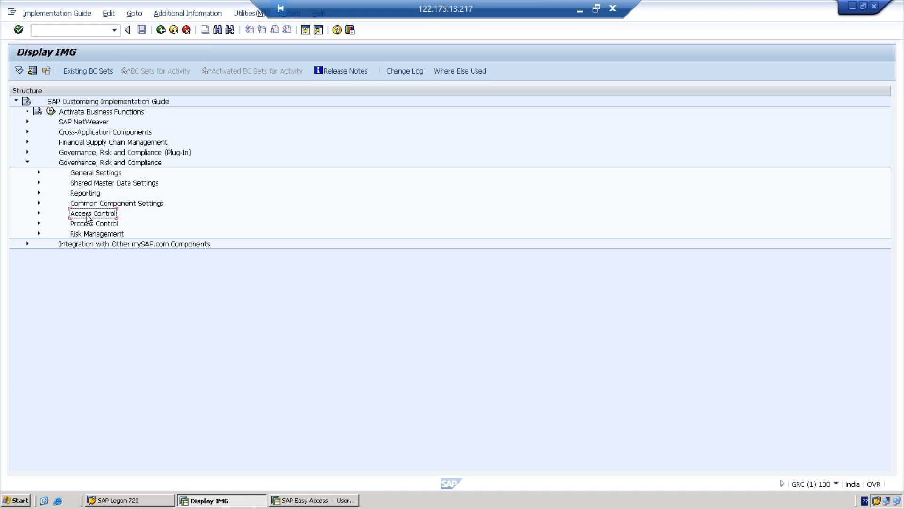
click(97, 234)
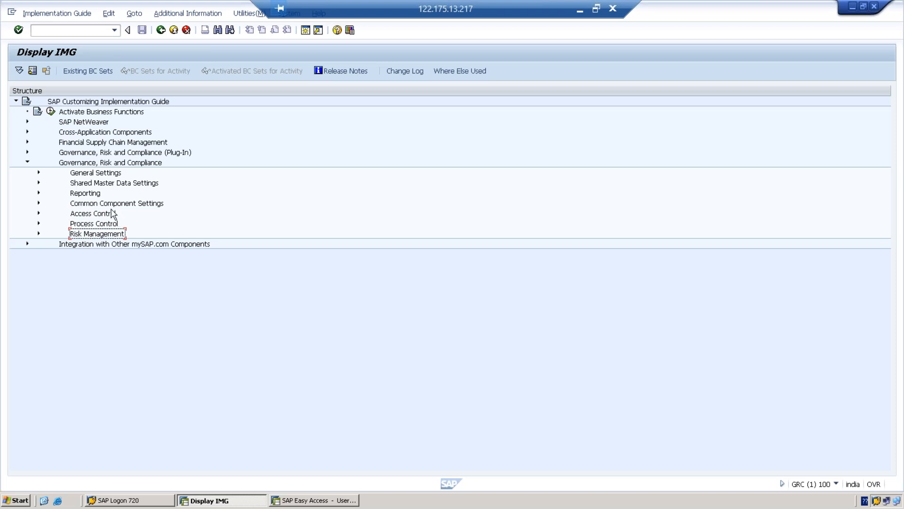
mouse_move(114, 177)
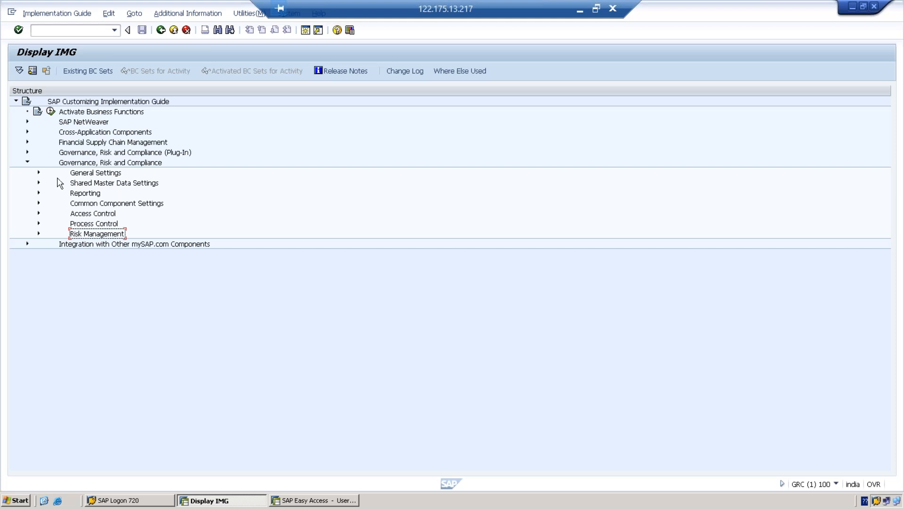
- Expand General Settings to list its configuration activities
click(39, 173)
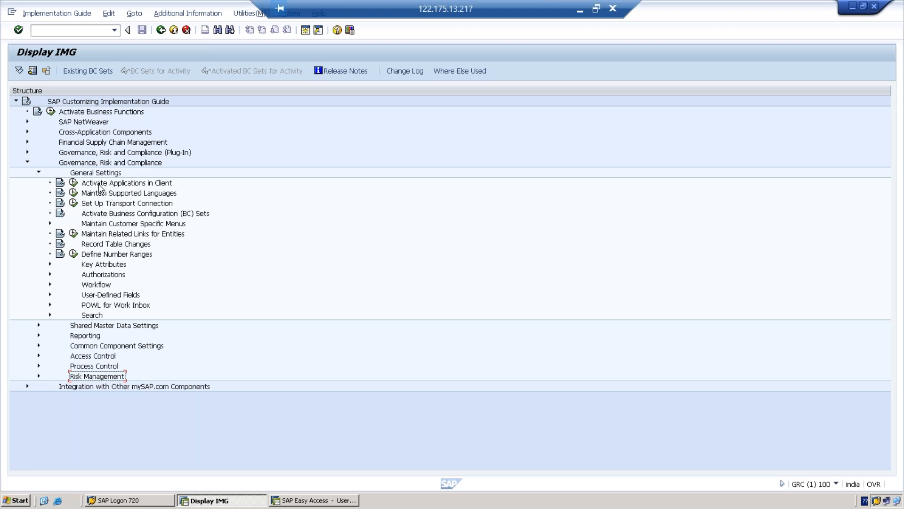
mouse_move(137, 230)
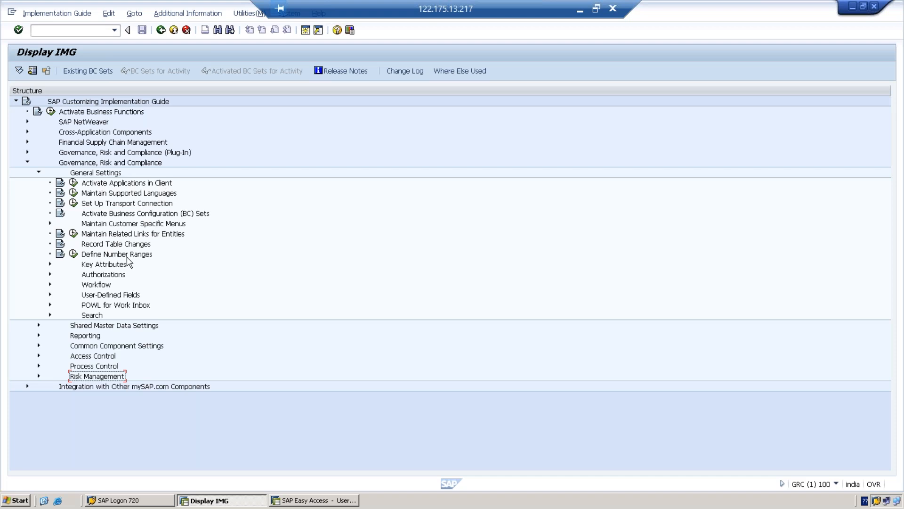
mouse_move(52, 289)
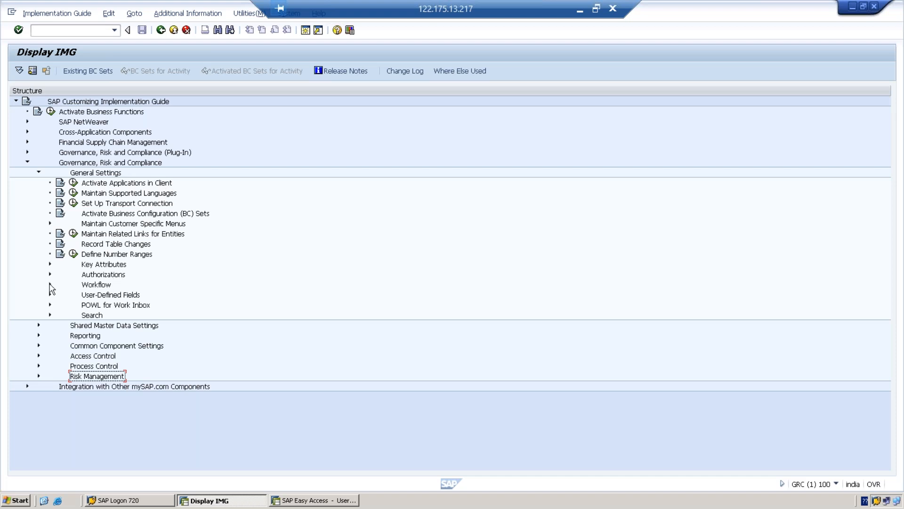
- Expand the Workflow folder under General Settings to show its customizing activities
click(50, 285)
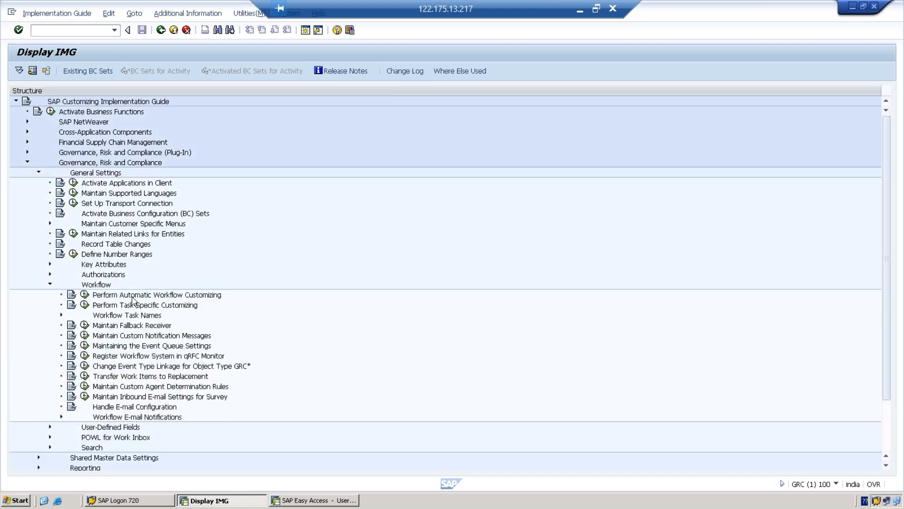
mouse_move(105, 307)
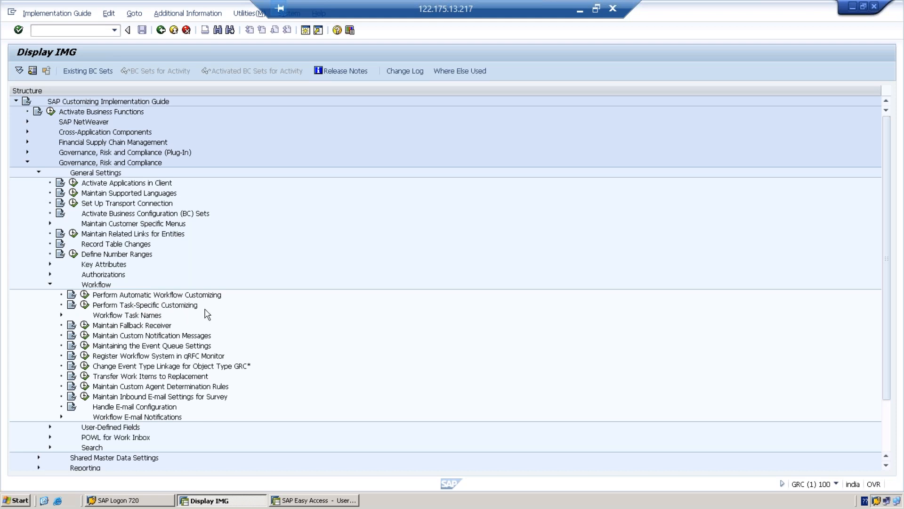
mouse_move(51, 288)
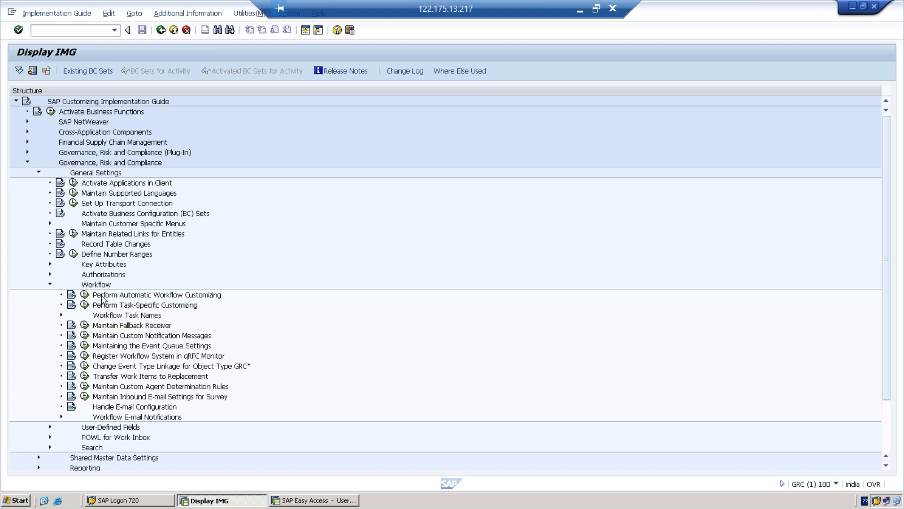
mouse_move(103, 302)
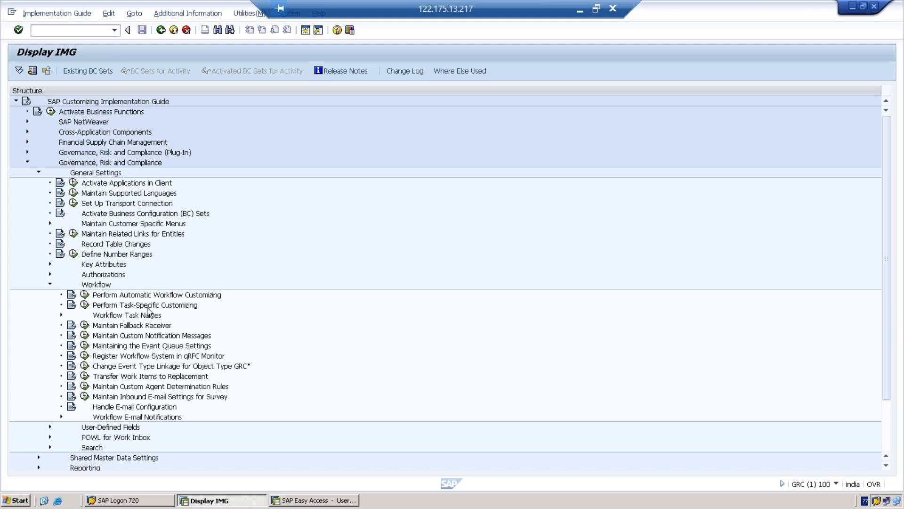
mouse_move(147, 312)
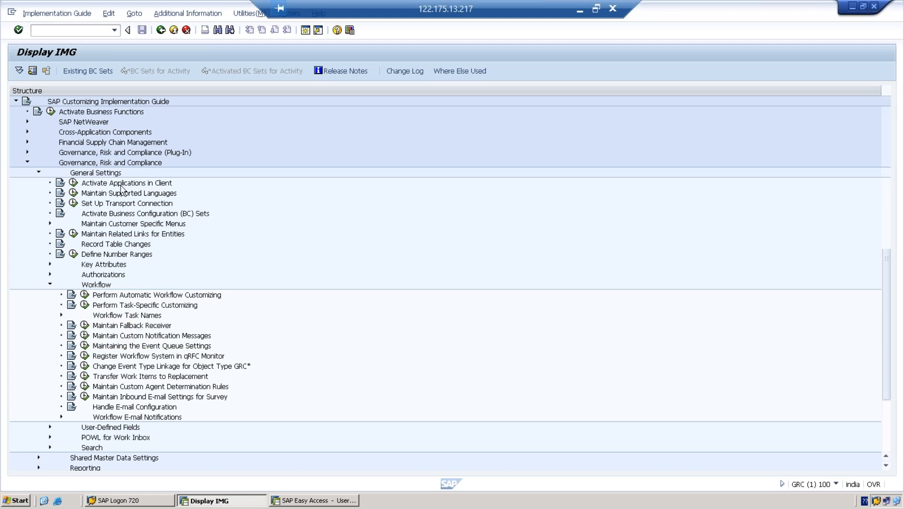
- Collapse Workflow and General Settings, then expand Shared Master Data Settings to see its activities
click(50, 285)
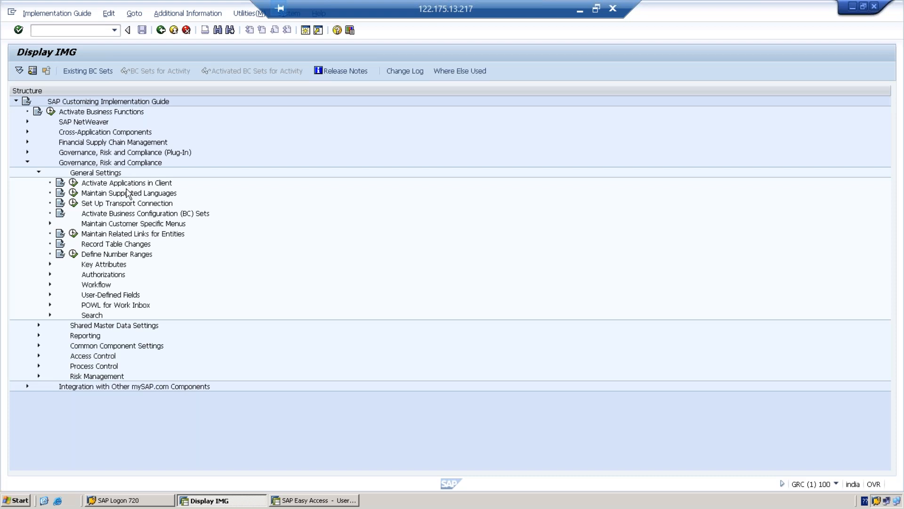
mouse_move(66, 259)
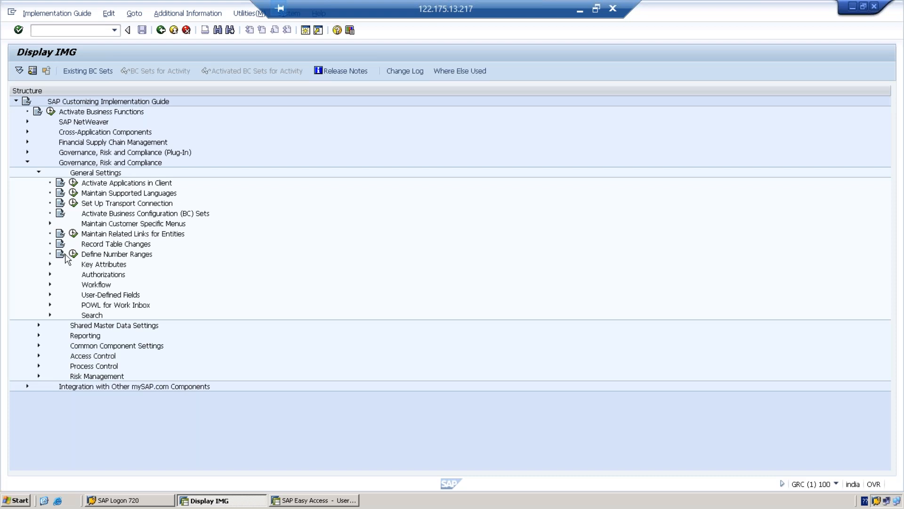
mouse_move(97, 179)
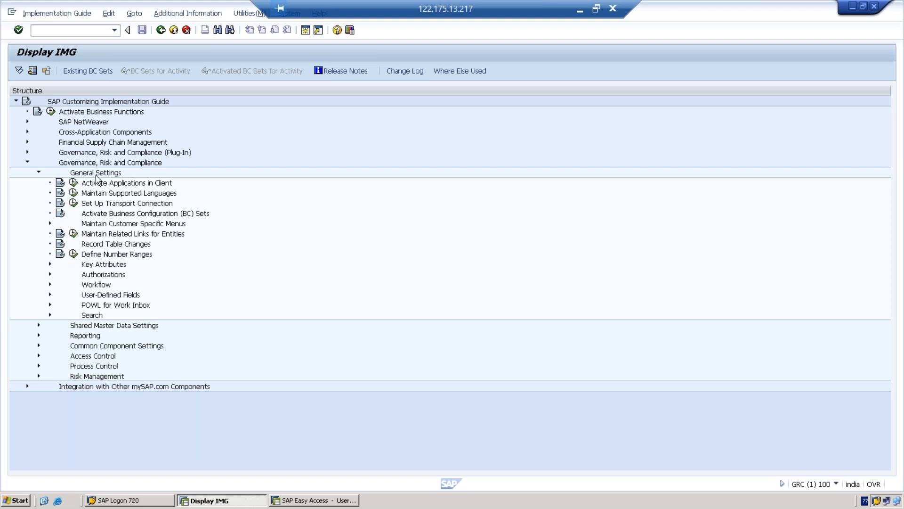
mouse_move(38, 176)
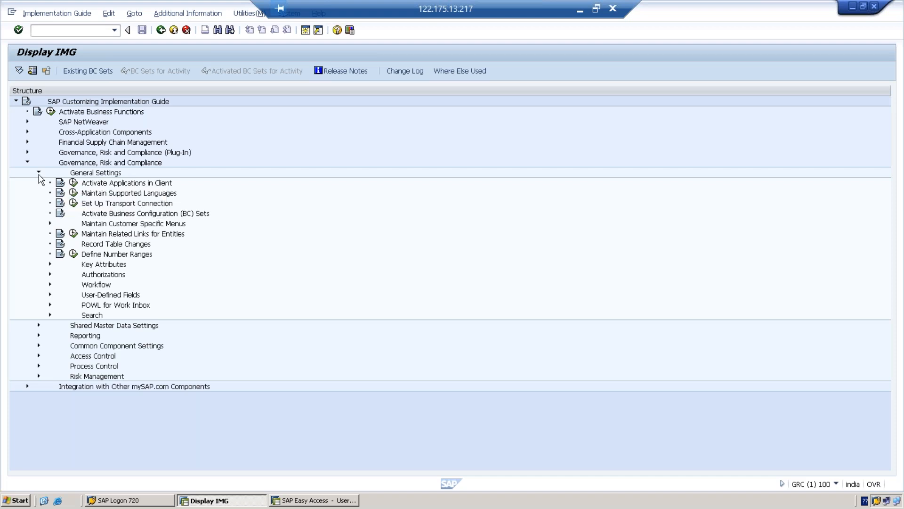
mouse_move(41, 177)
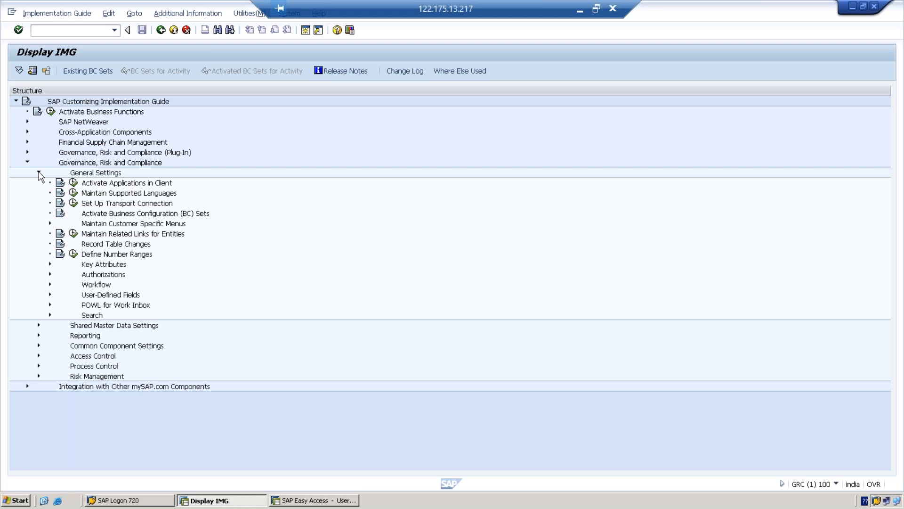
click(38, 172)
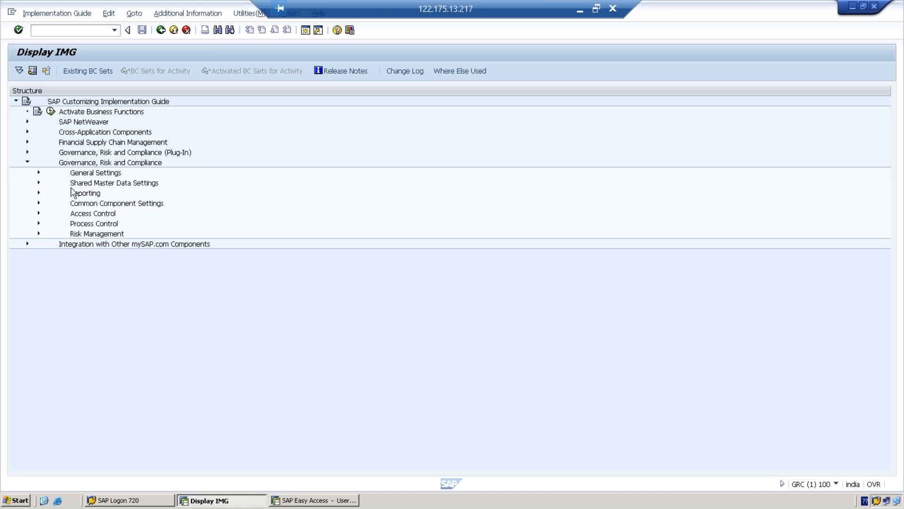
mouse_move(103, 193)
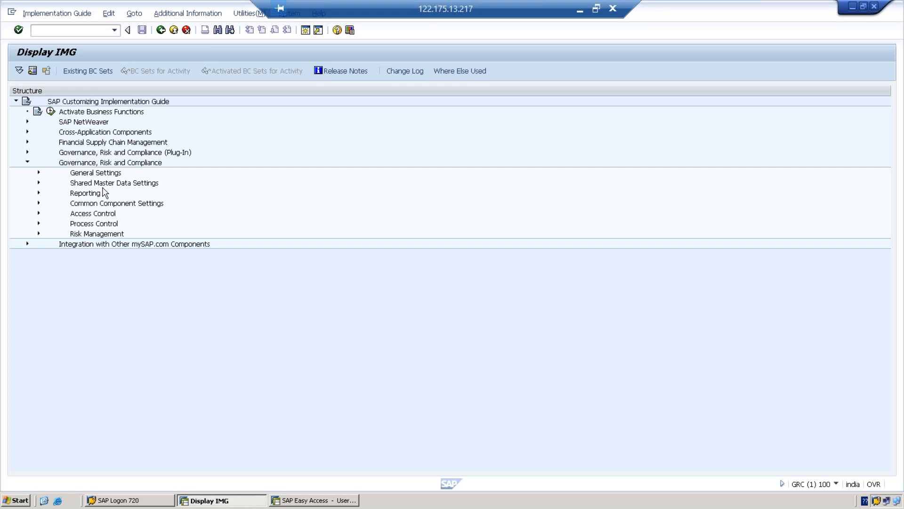
mouse_move(98, 229)
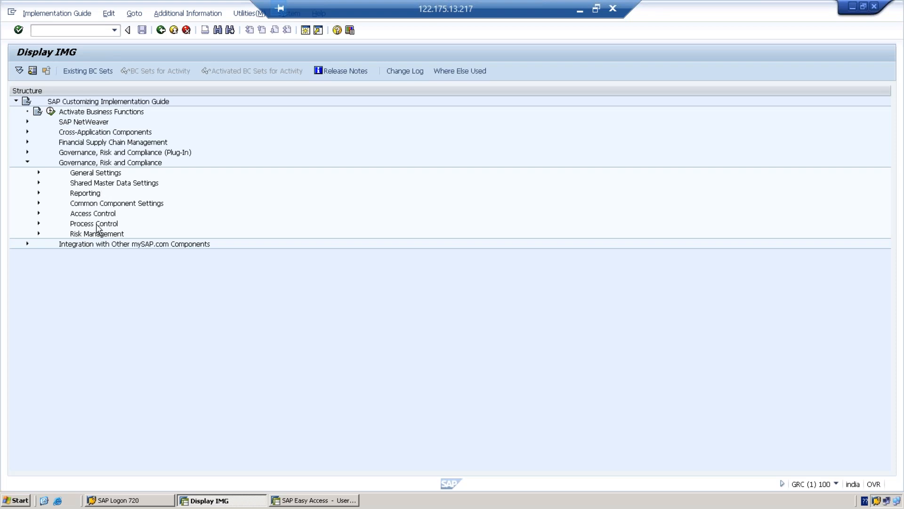
click(97, 234)
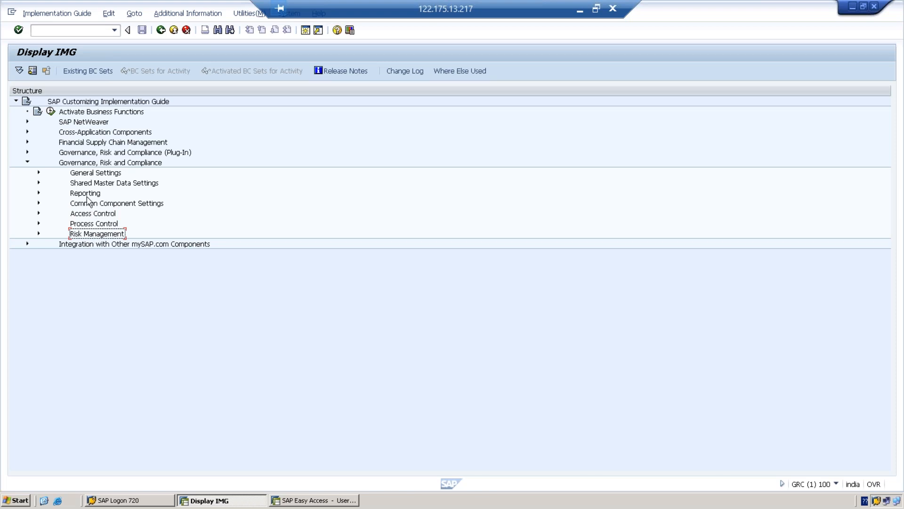
click(114, 183)
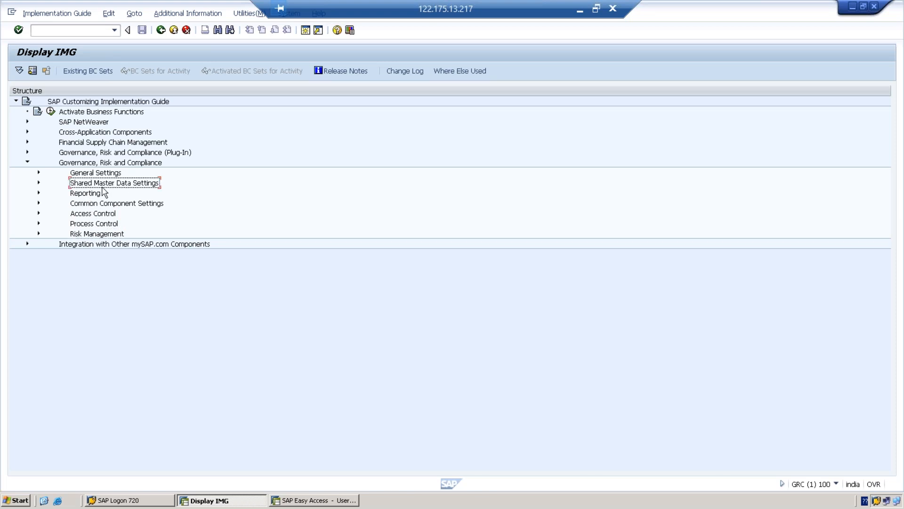
mouse_move(127, 194)
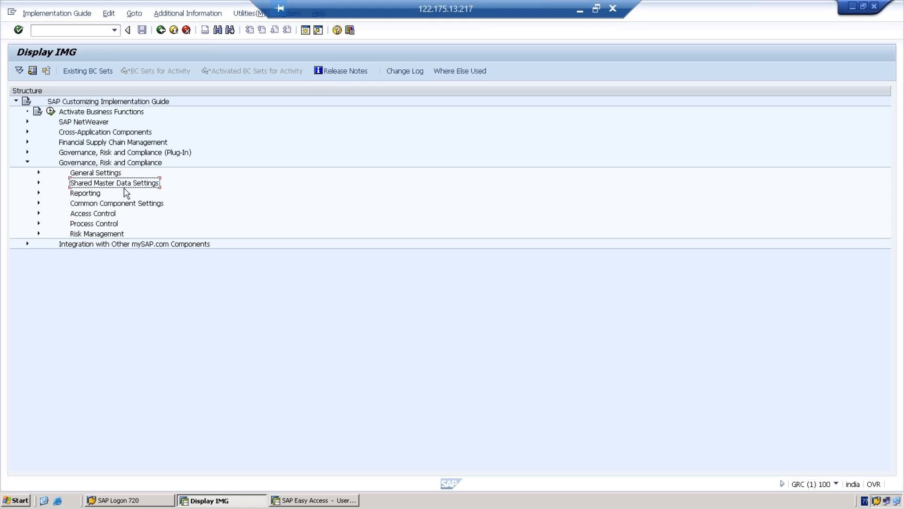
mouse_move(40, 188)
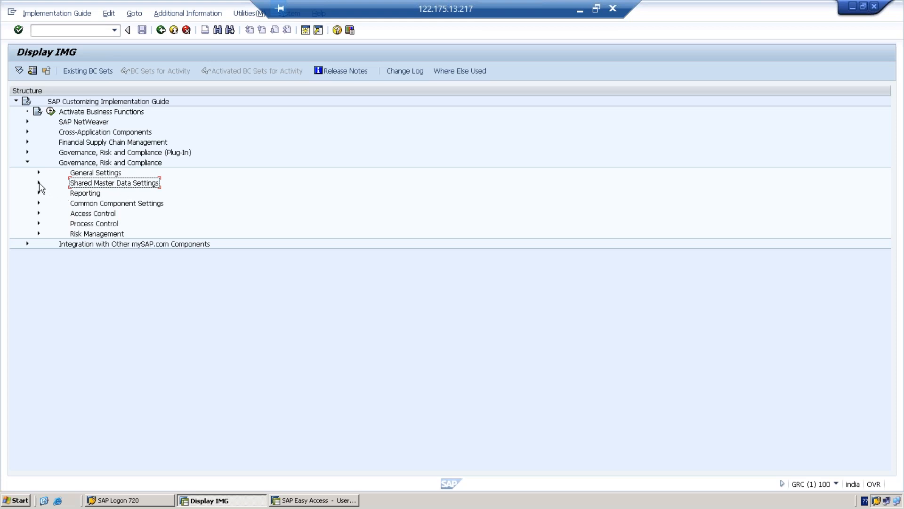
click(38, 182)
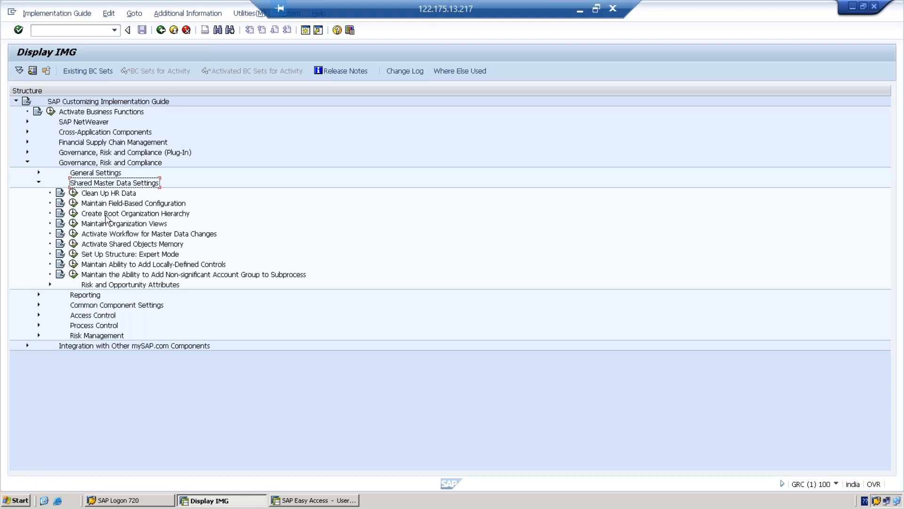
- Highlight Create Root Organization Hierarchy, then collapse Shared Master Data Settings
click(135, 213)
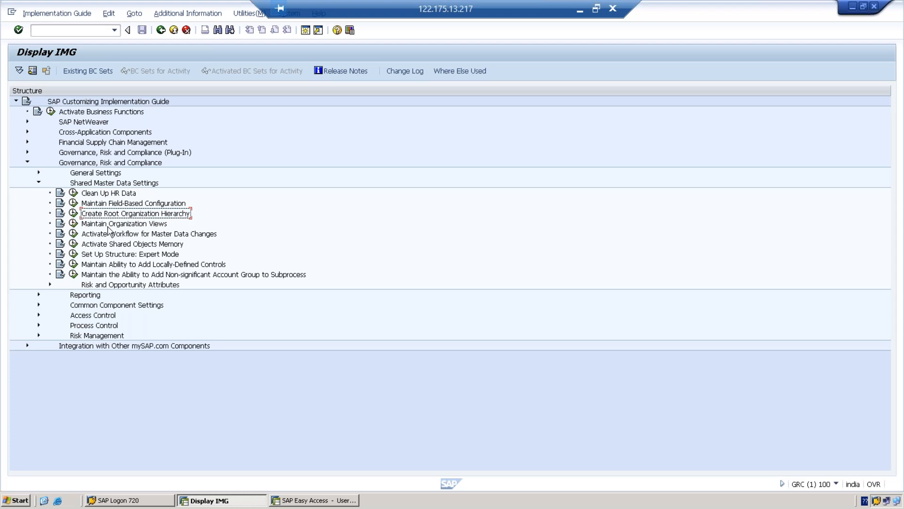
mouse_move(161, 231)
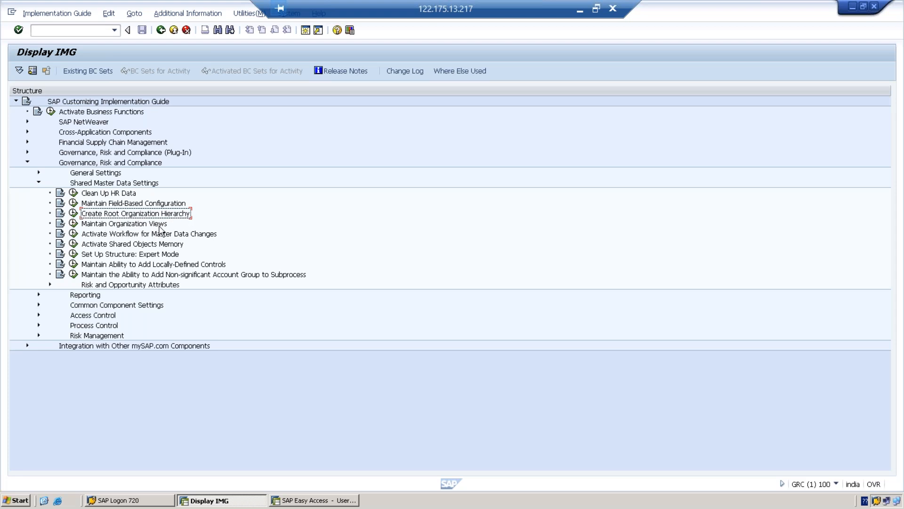
mouse_move(136, 217)
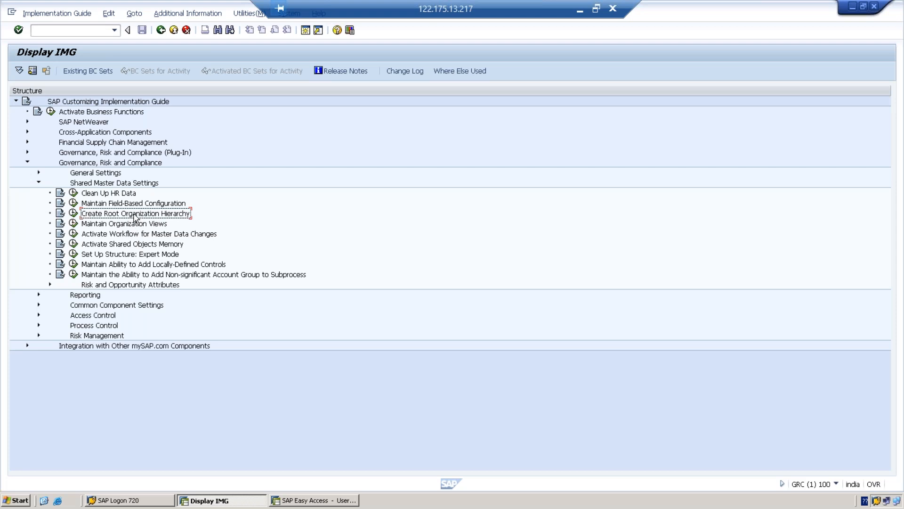
mouse_move(200, 221)
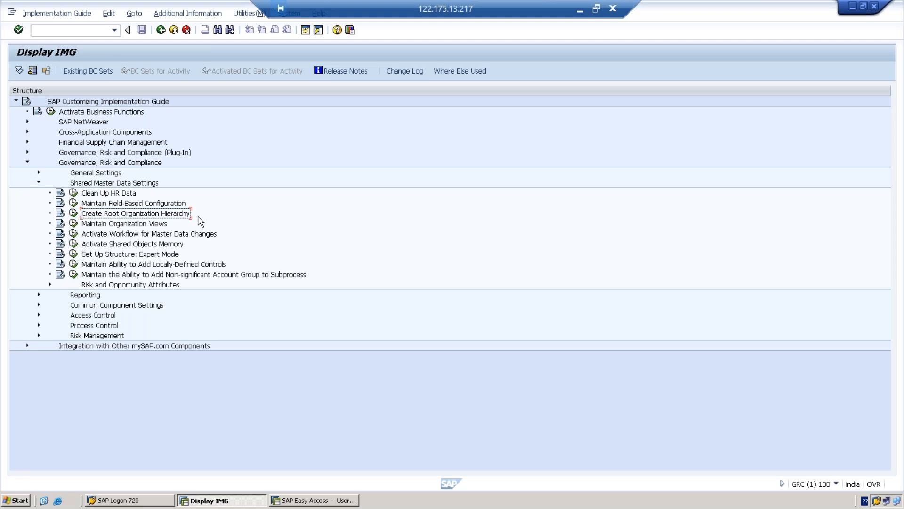
mouse_move(107, 203)
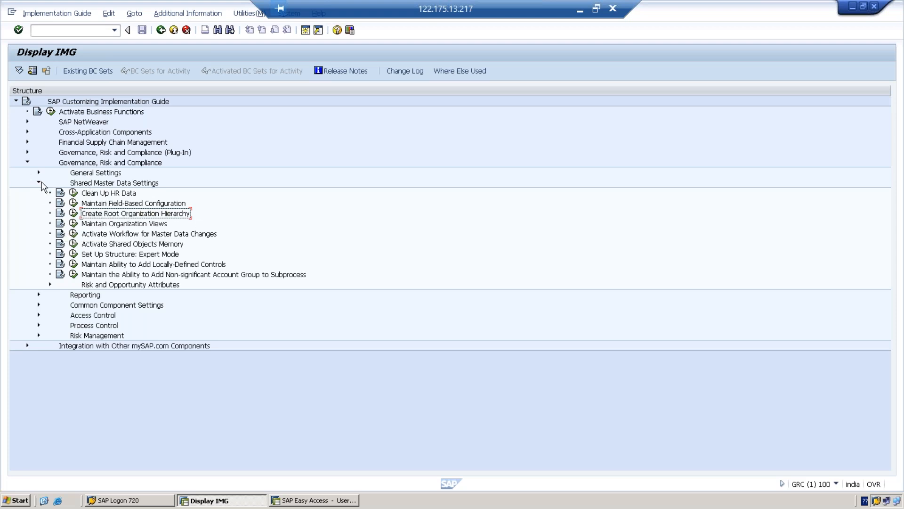
click(37, 183)
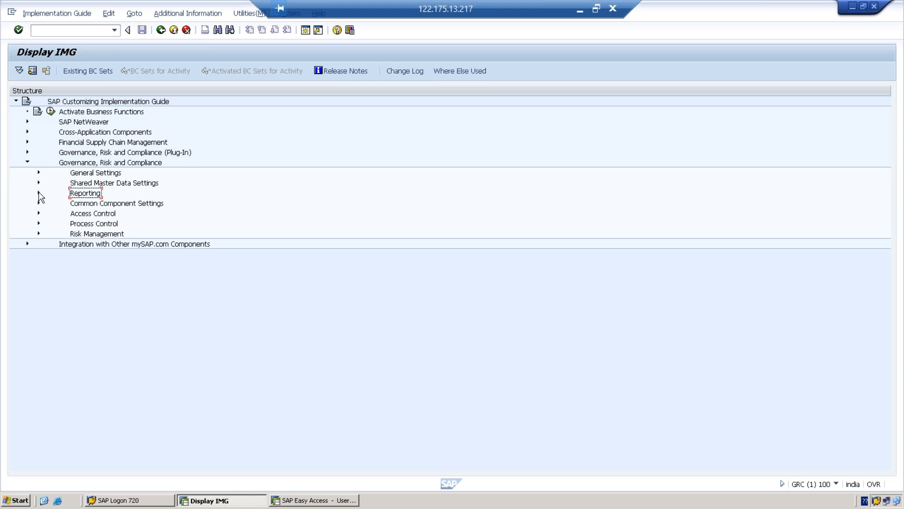
- Briefly expand and close Reporting, then expand Common Component Settings
click(39, 193)
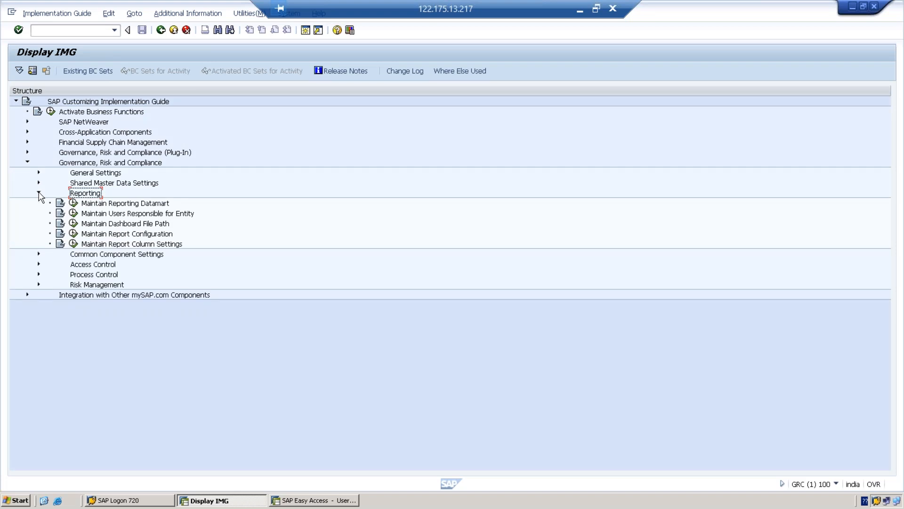
click(39, 193)
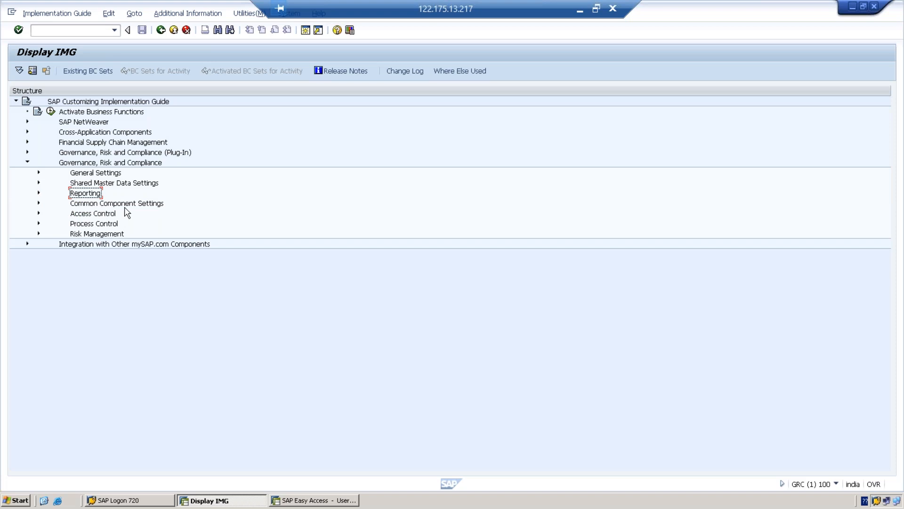
click(39, 203)
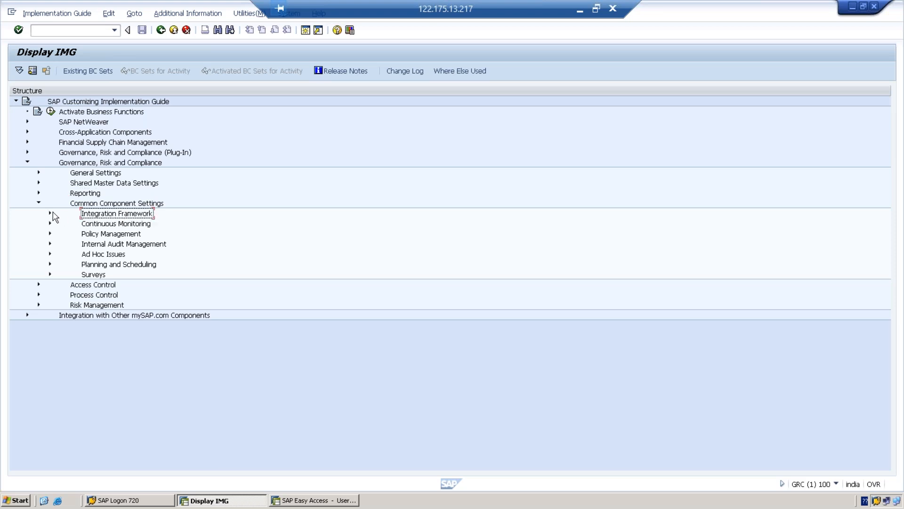
- Expand and refold Integration Framework, then collapse Common Component Settings
click(50, 212)
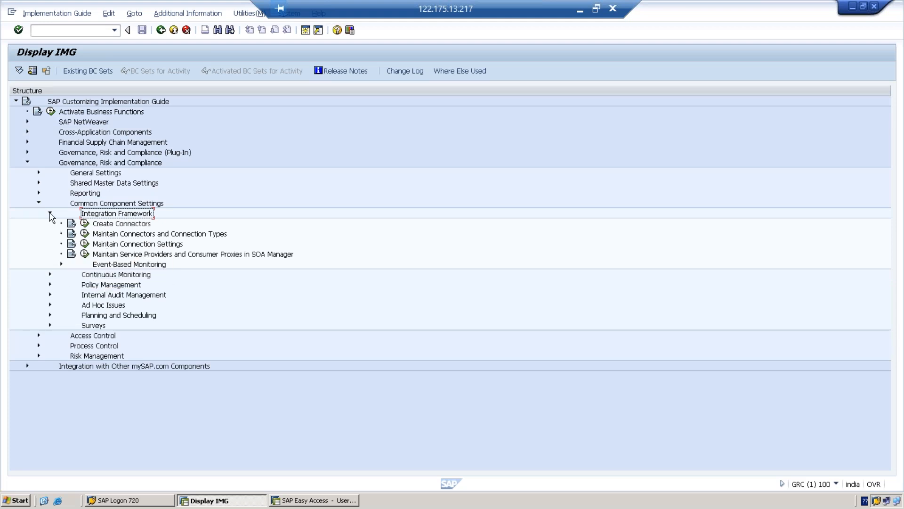
click(49, 213)
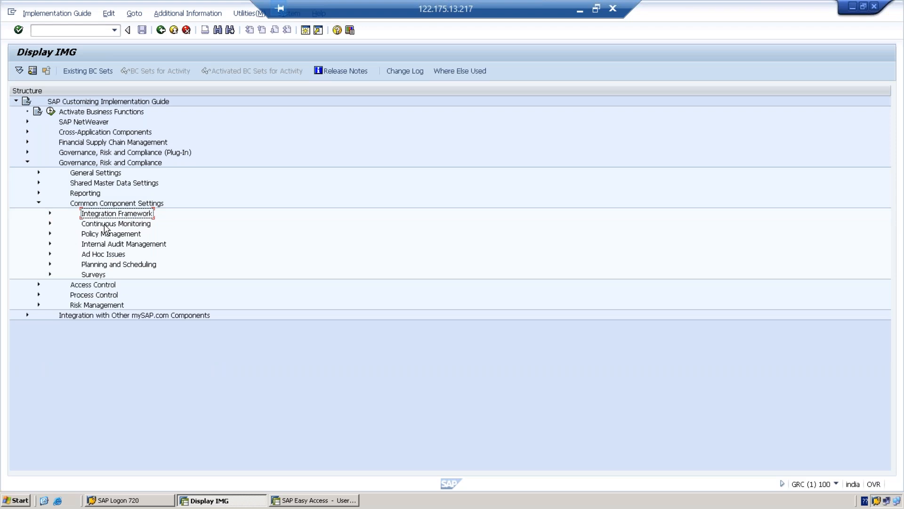
mouse_move(119, 245)
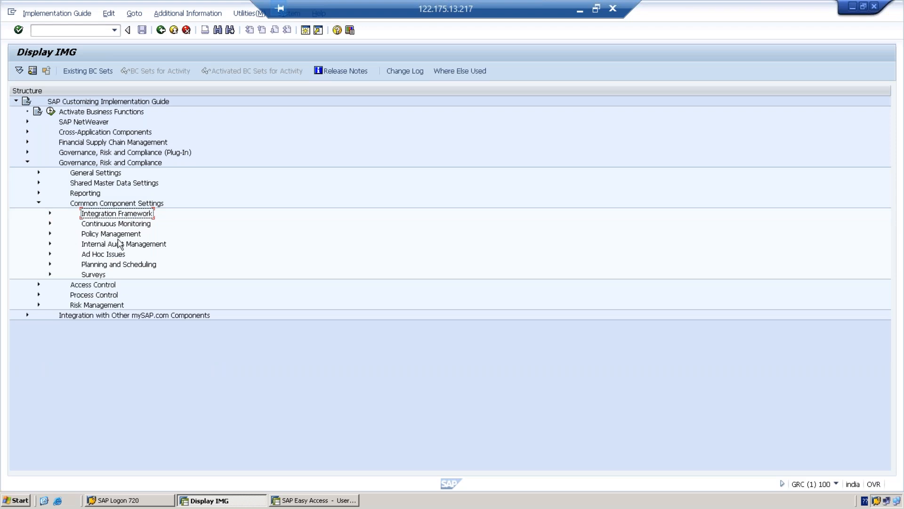
mouse_move(98, 261)
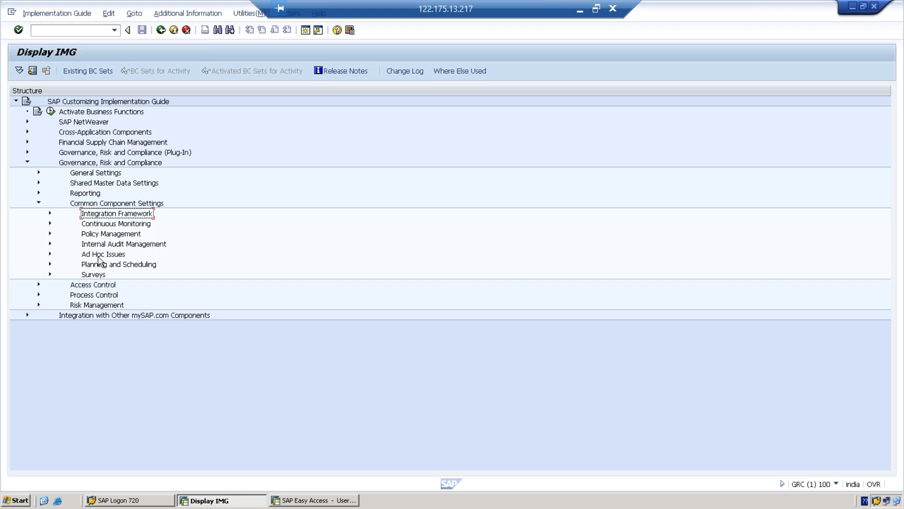
mouse_move(109, 221)
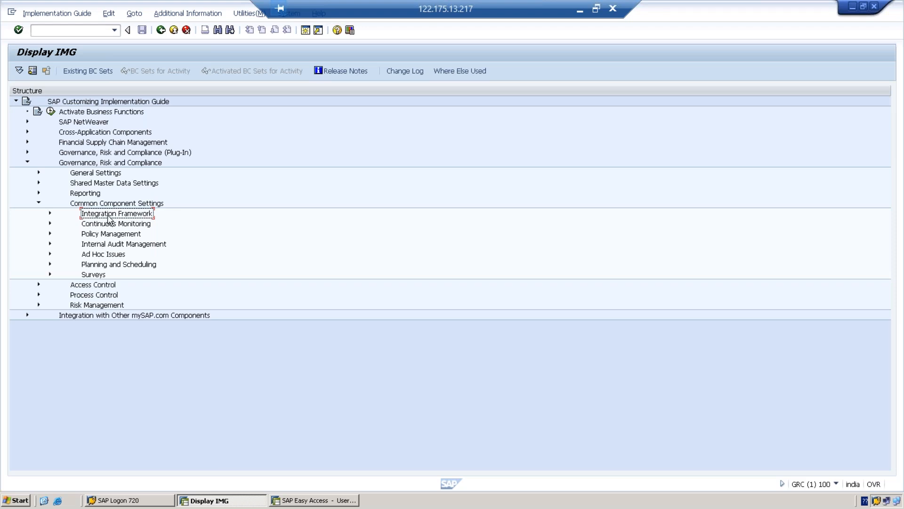
mouse_move(95, 236)
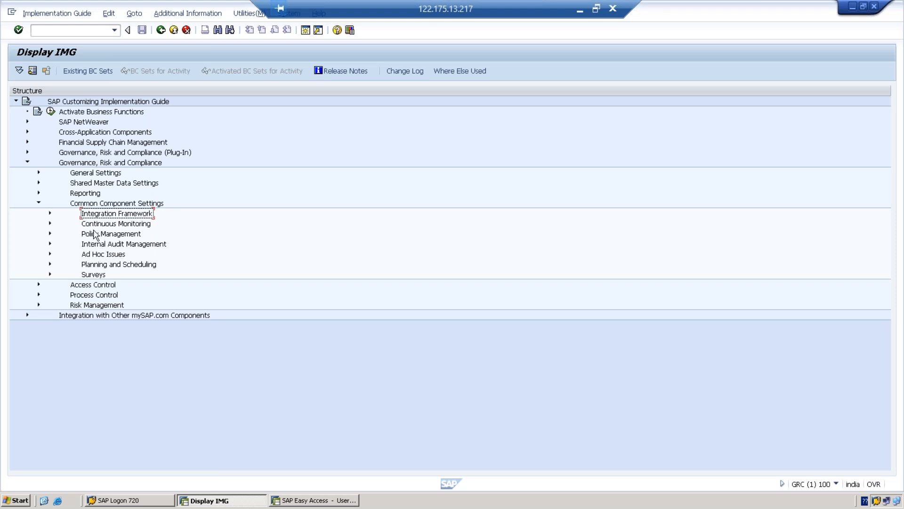
mouse_move(98, 280)
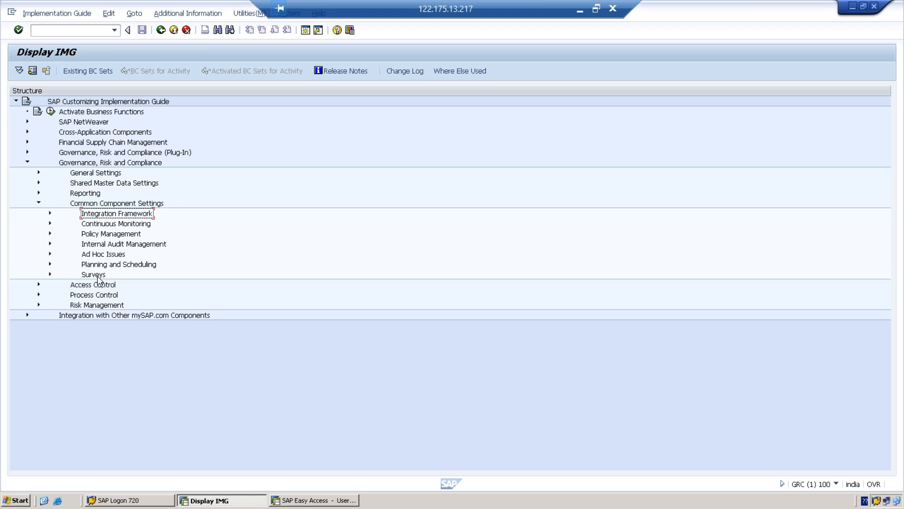
mouse_move(96, 277)
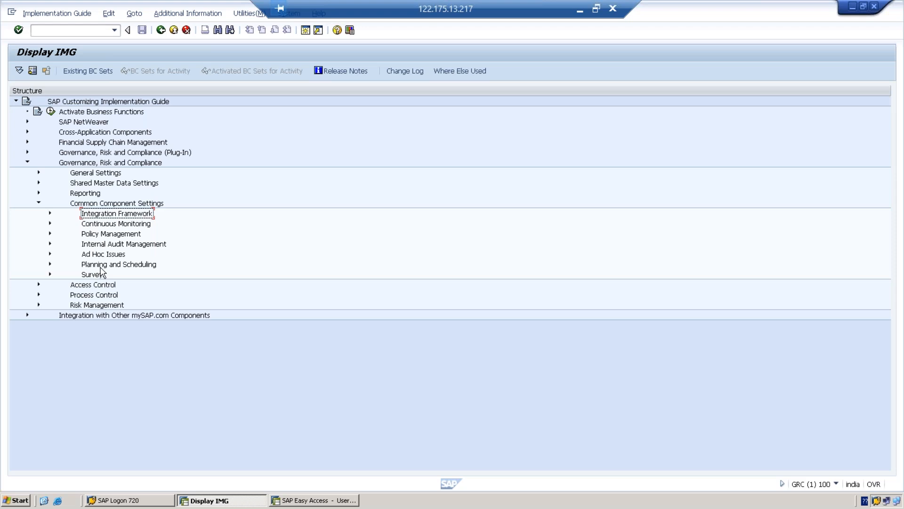
click(39, 202)
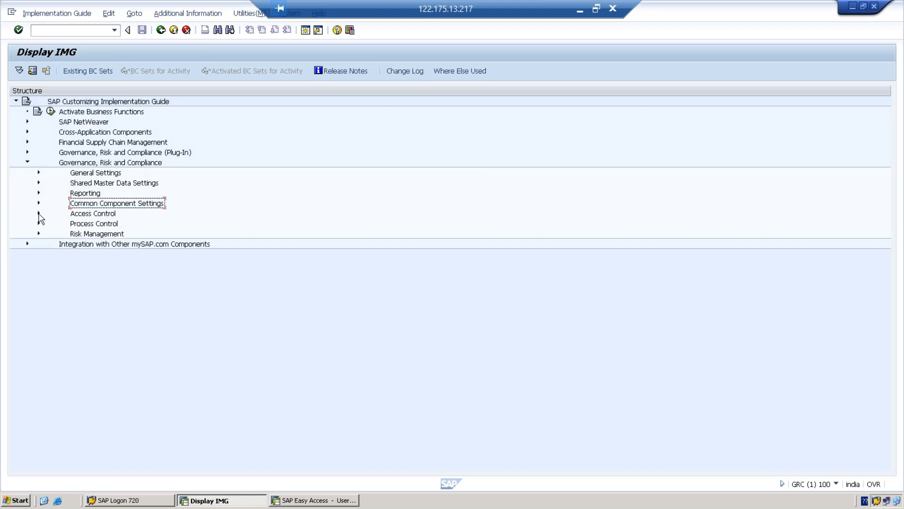
- Expand and close Access Control, highlight the GRC nodes, then re-expand Common Component Settings
click(38, 213)
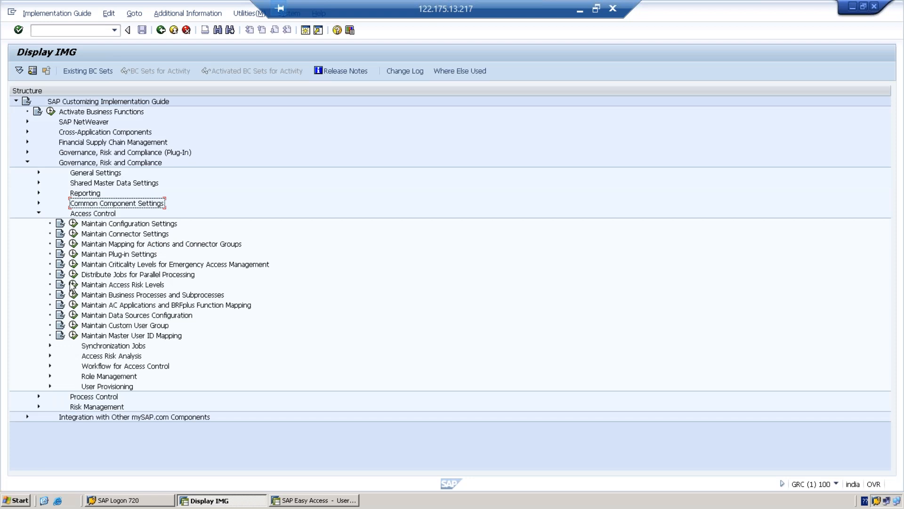
click(39, 213)
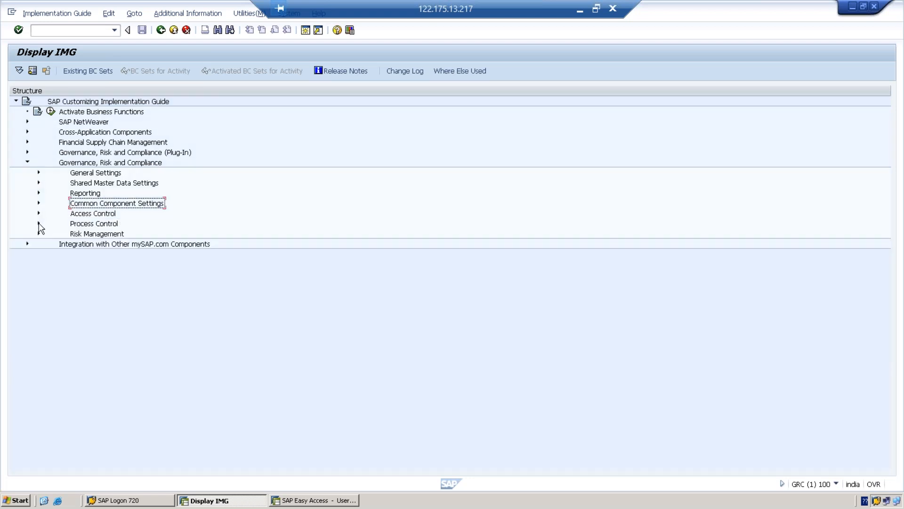
click(38, 234)
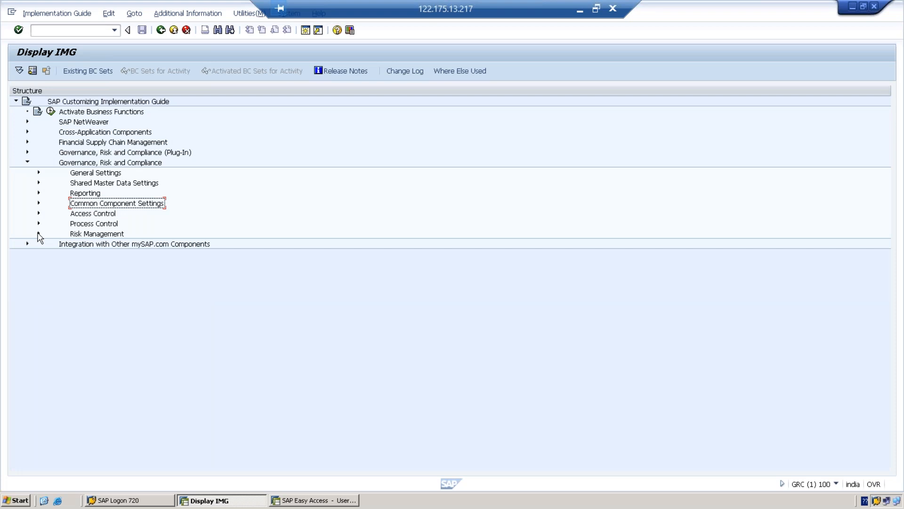
mouse_move(11, 193)
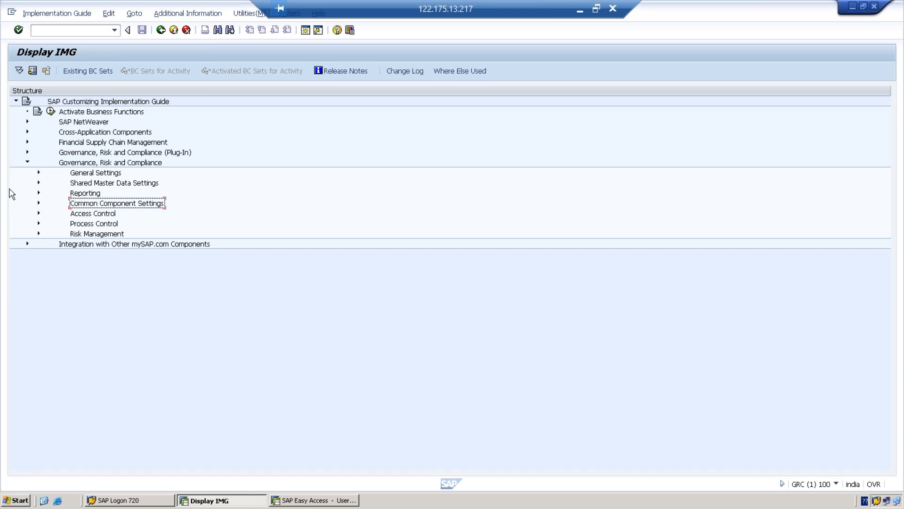
mouse_move(48, 184)
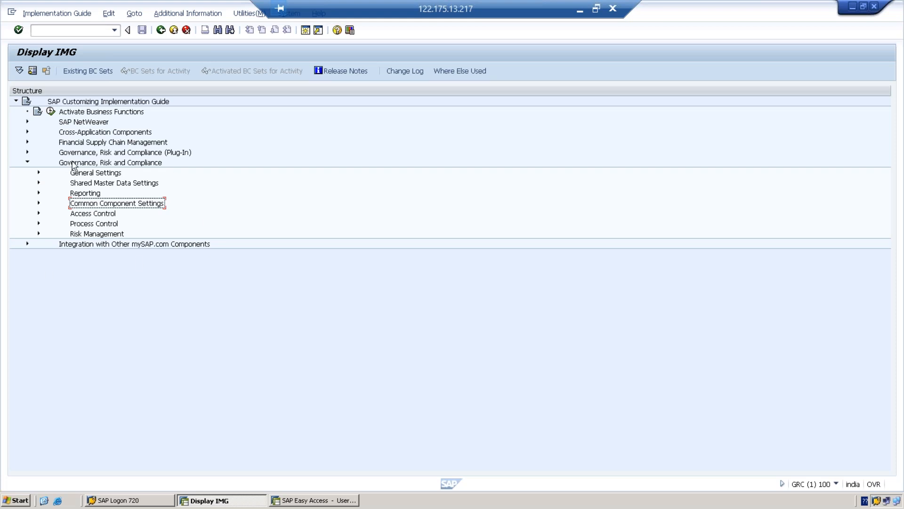
click(124, 152)
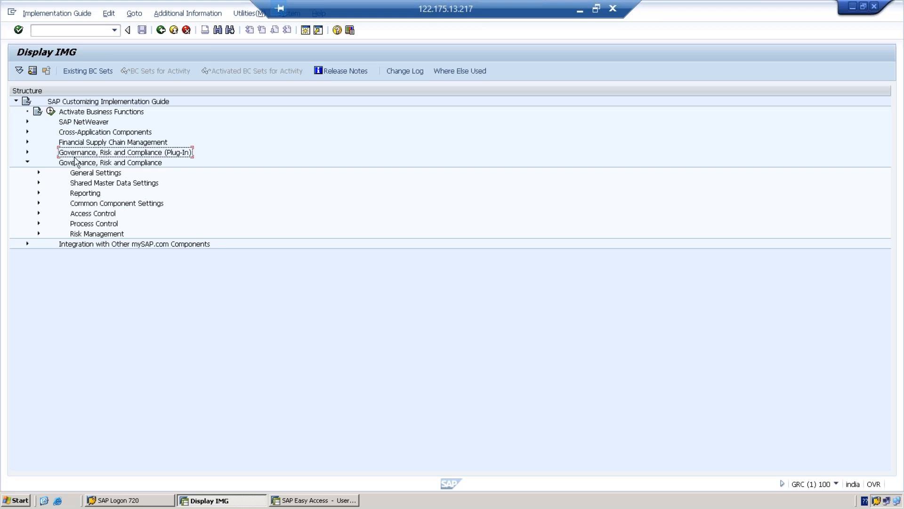
click(111, 162)
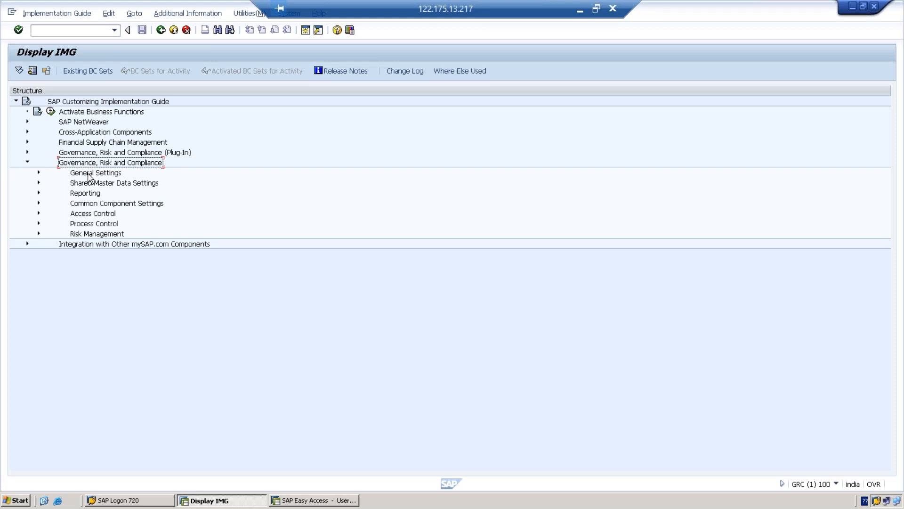
mouse_move(96, 219)
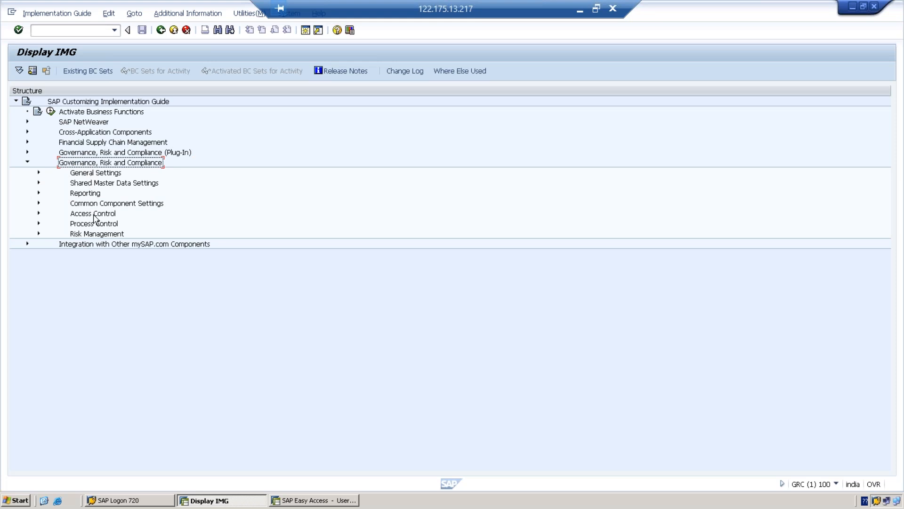
mouse_move(74, 207)
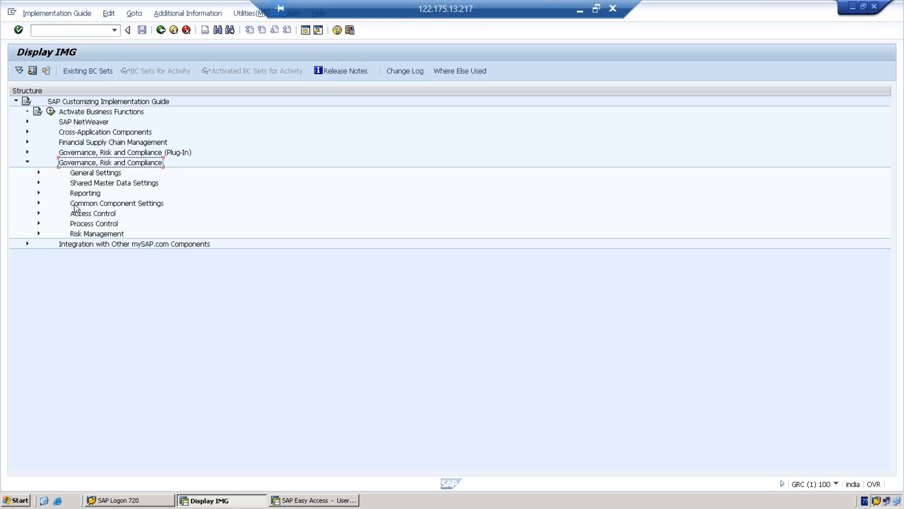
click(39, 203)
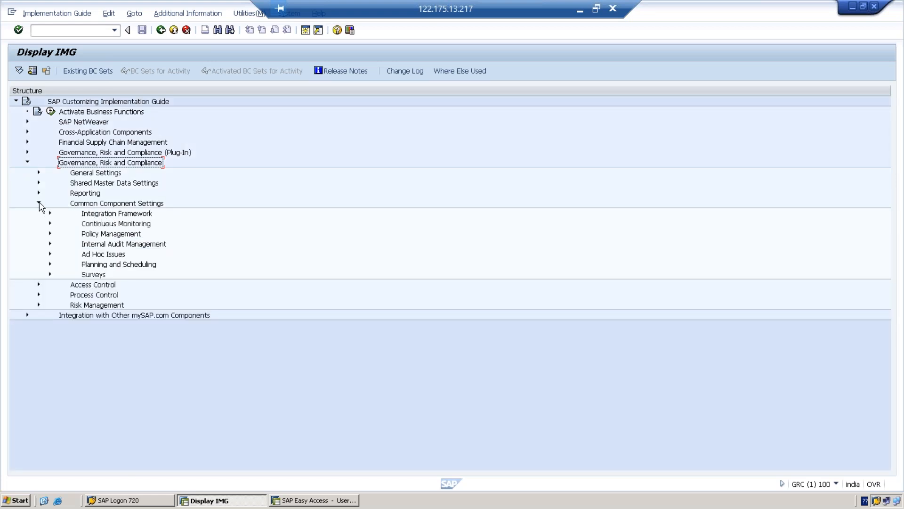
- Expand Access Control to list its activities, then fold it closed again
click(38, 204)
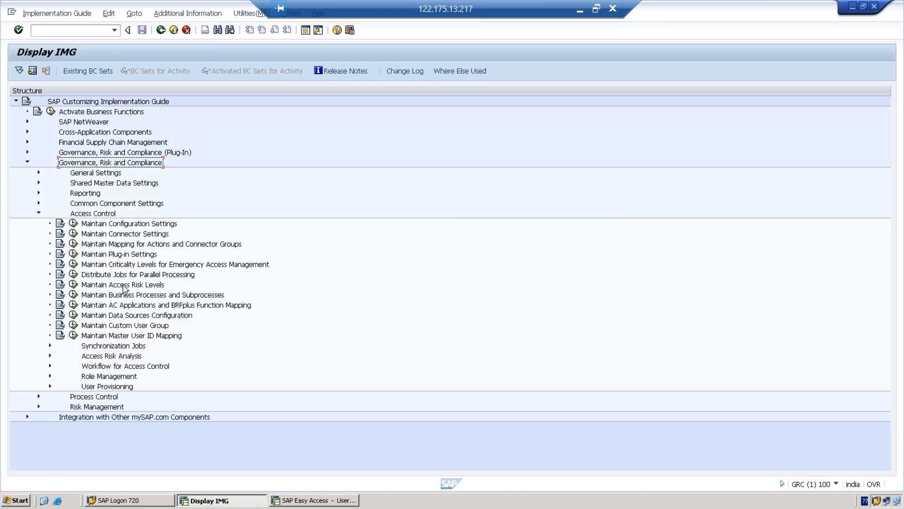
mouse_move(131, 231)
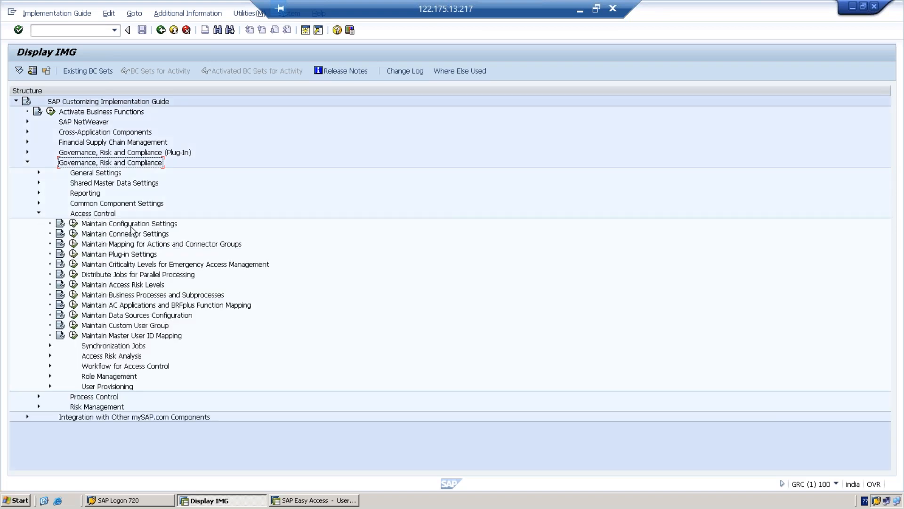
mouse_move(41, 233)
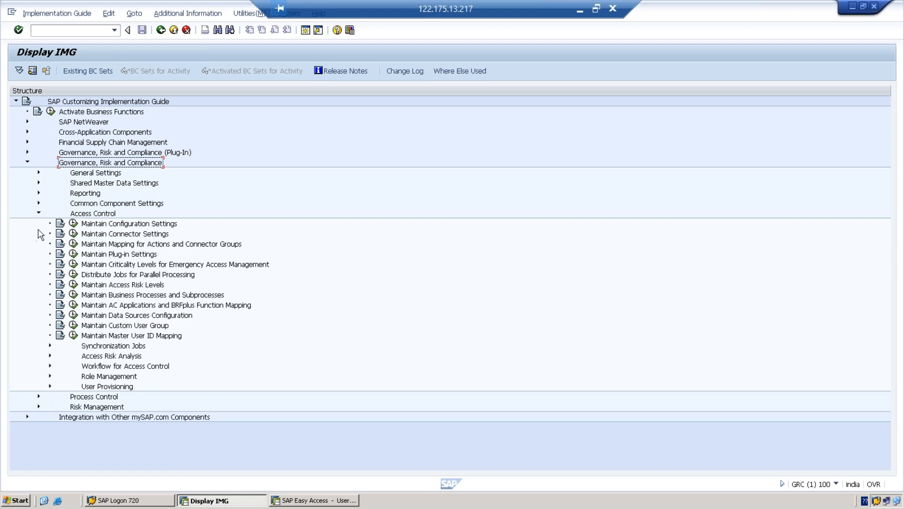
click(38, 213)
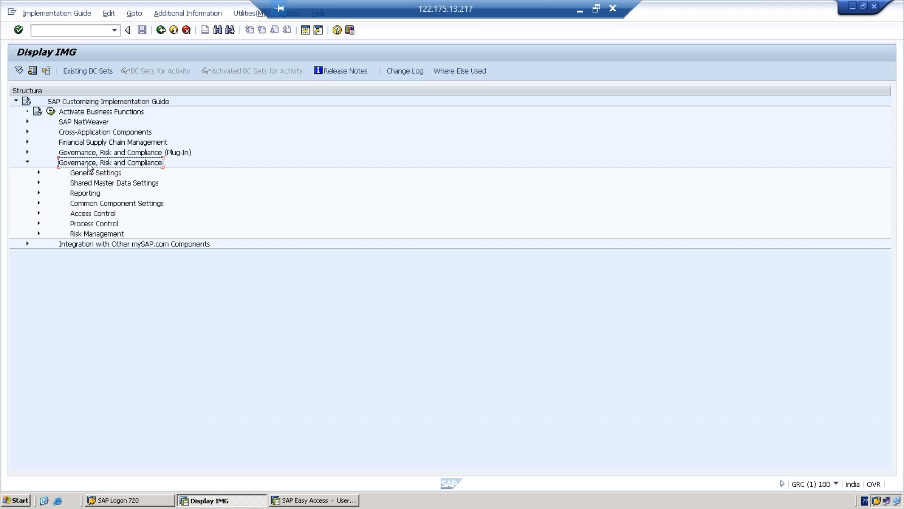
mouse_move(47, 184)
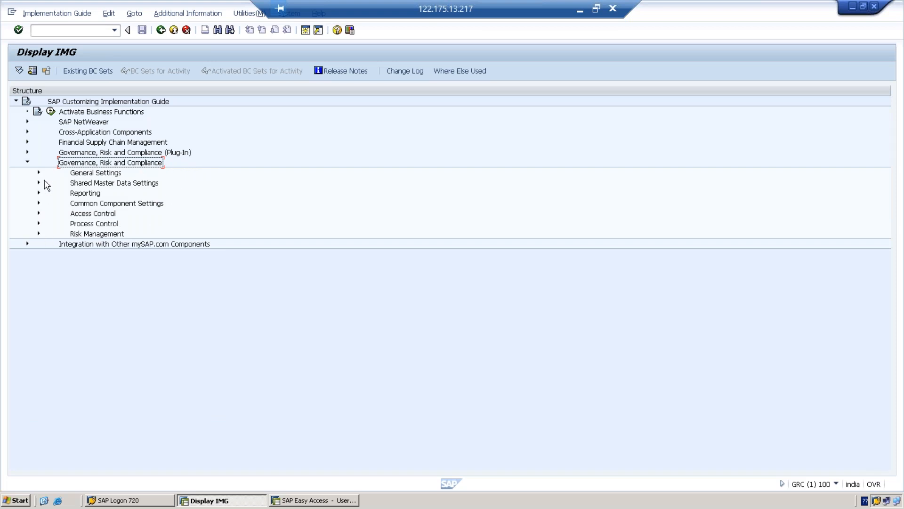
mouse_move(63, 245)
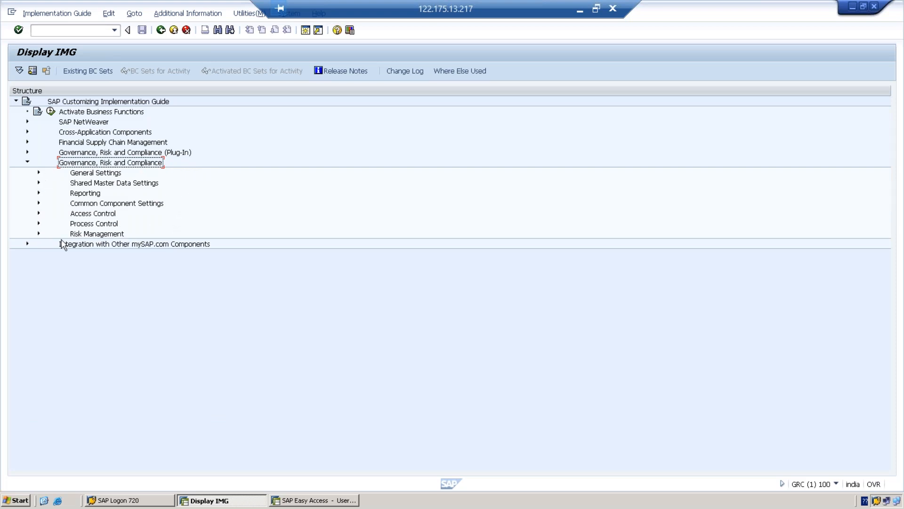
mouse_move(49, 240)
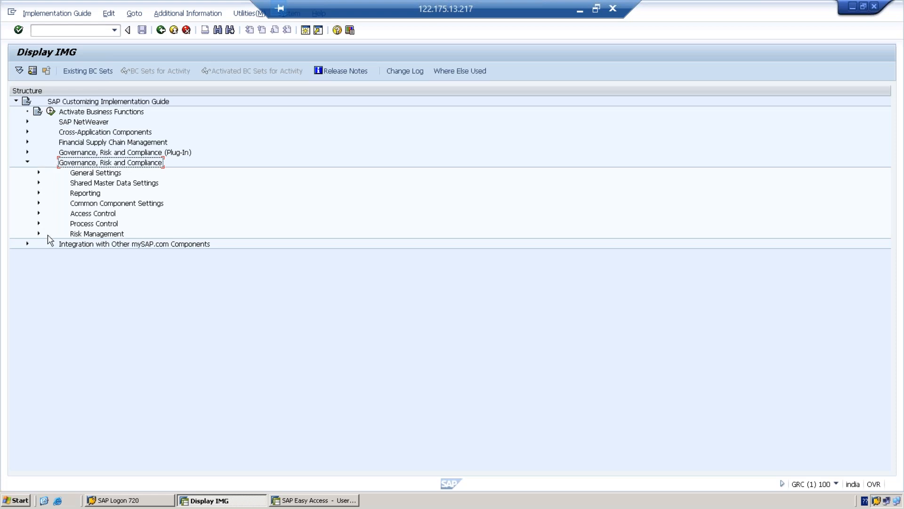
mouse_move(40, 176)
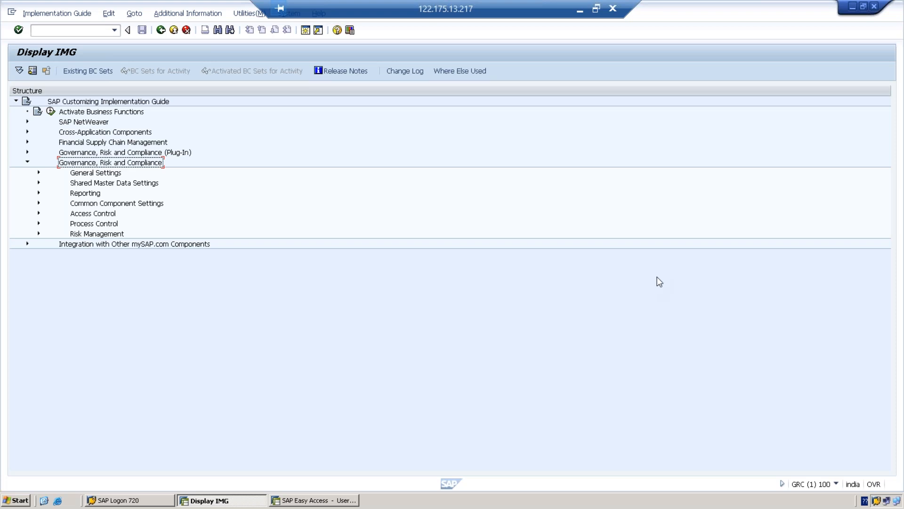
mouse_move(569, 252)
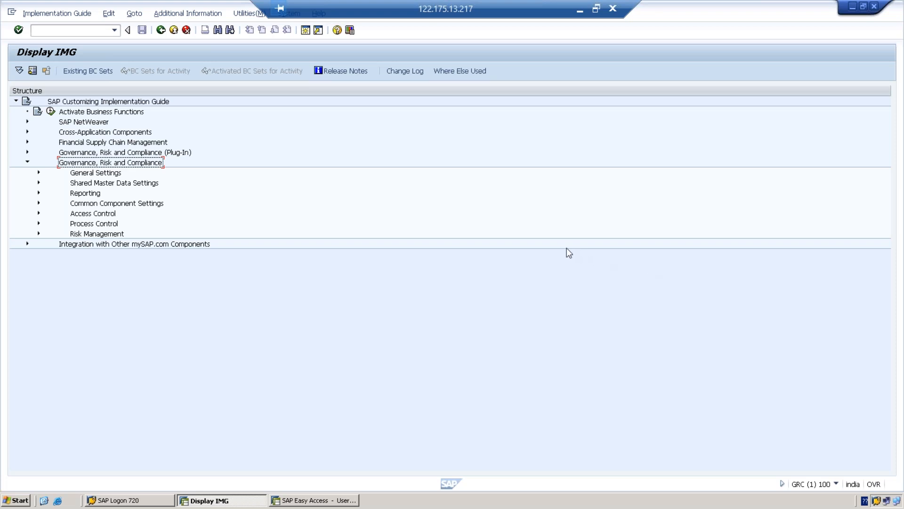